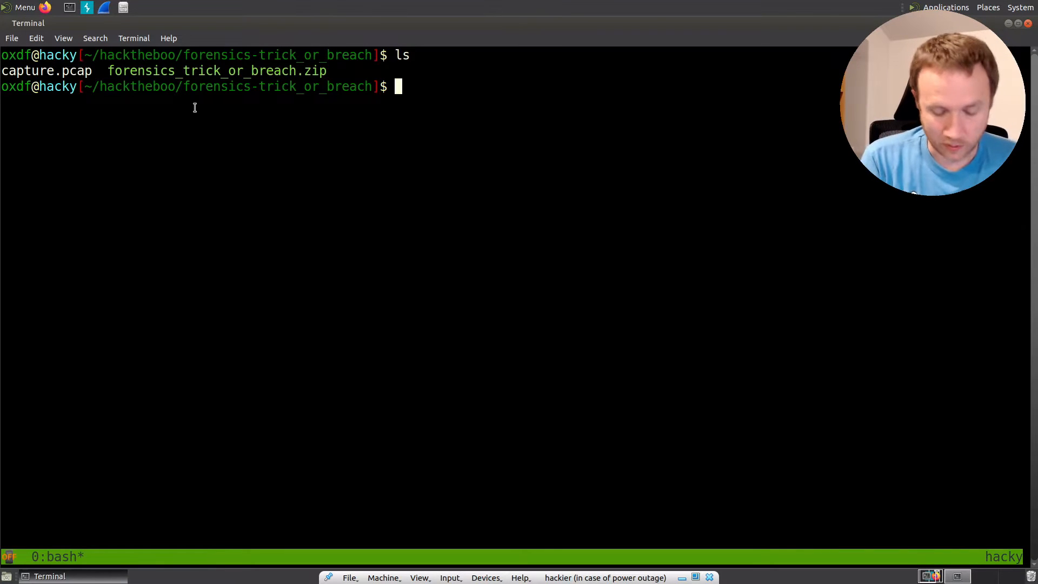
Run 'wireshark' from the prompt to open capture.pcap in Wireshark
text(wire)
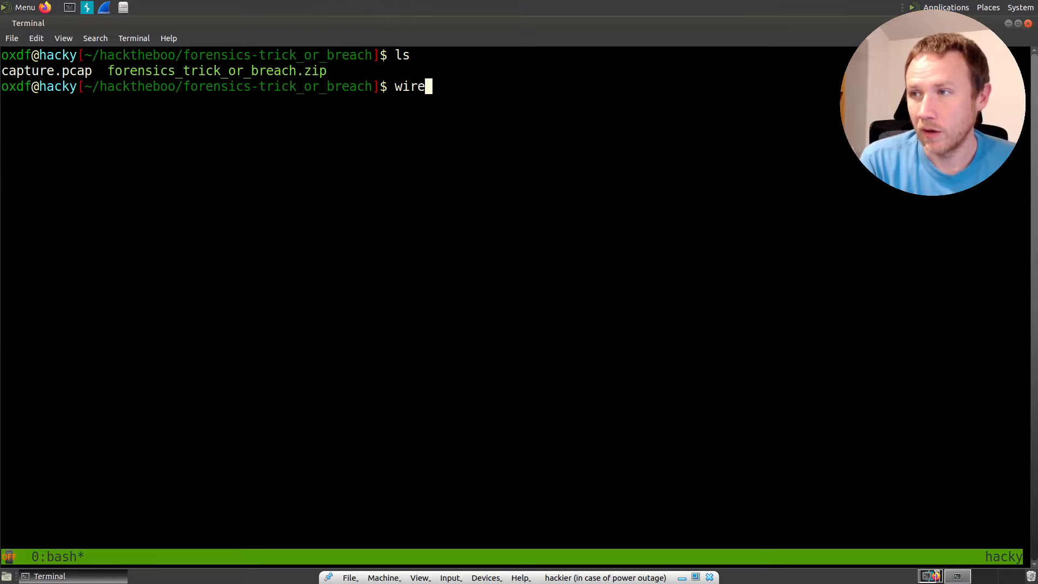
text(shark)
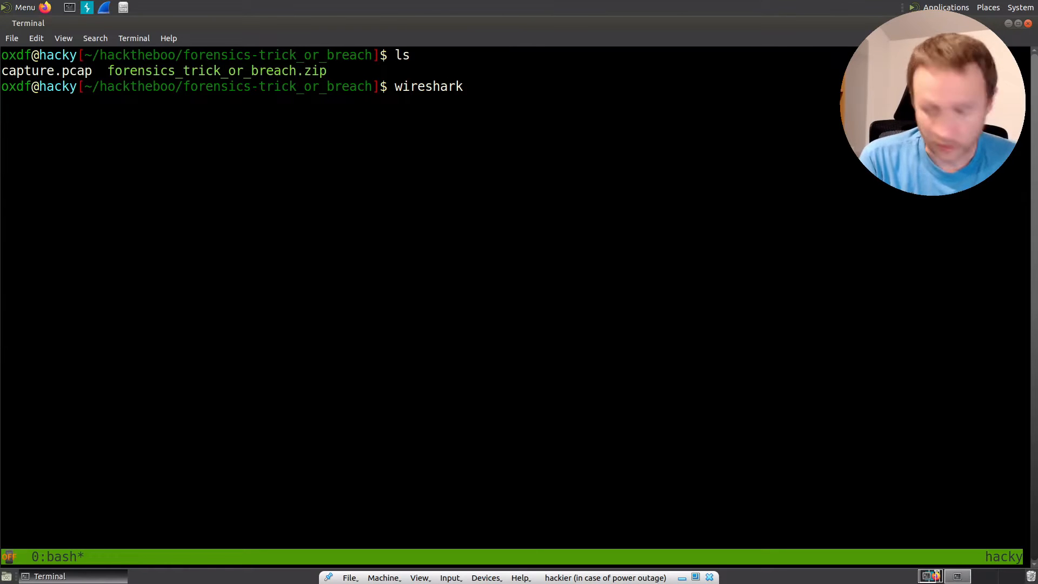
key(Return)
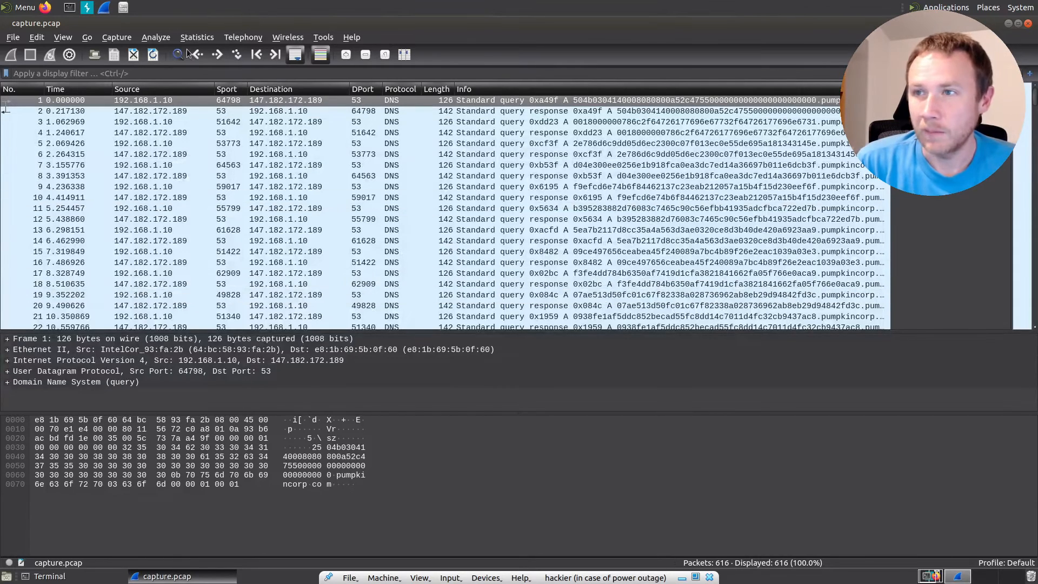
View Statistics > Conversations and check the IPv4, TCP and UDP conversation tabs
click(197, 37)
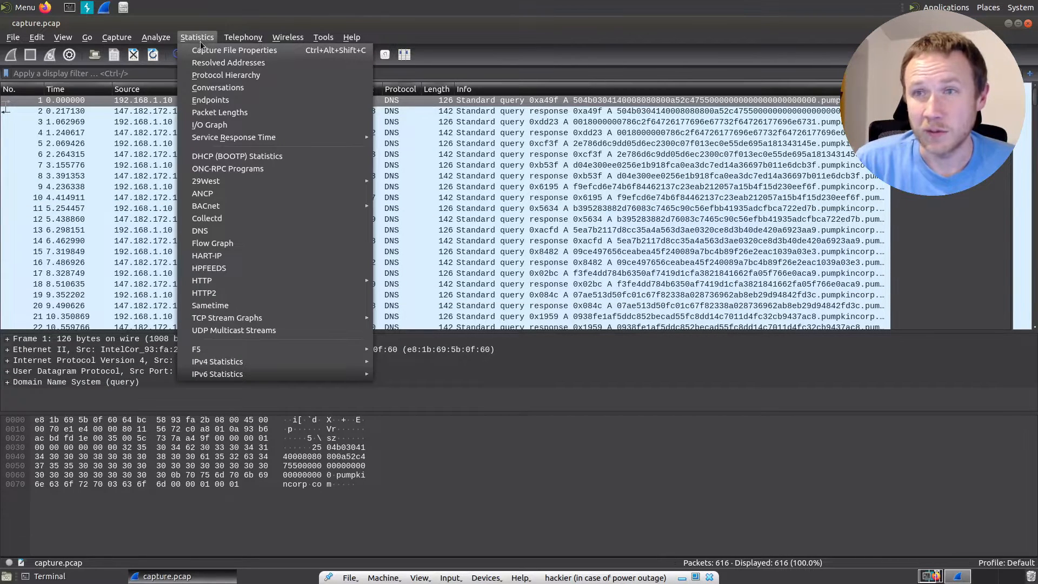
mouse_move(220, 112)
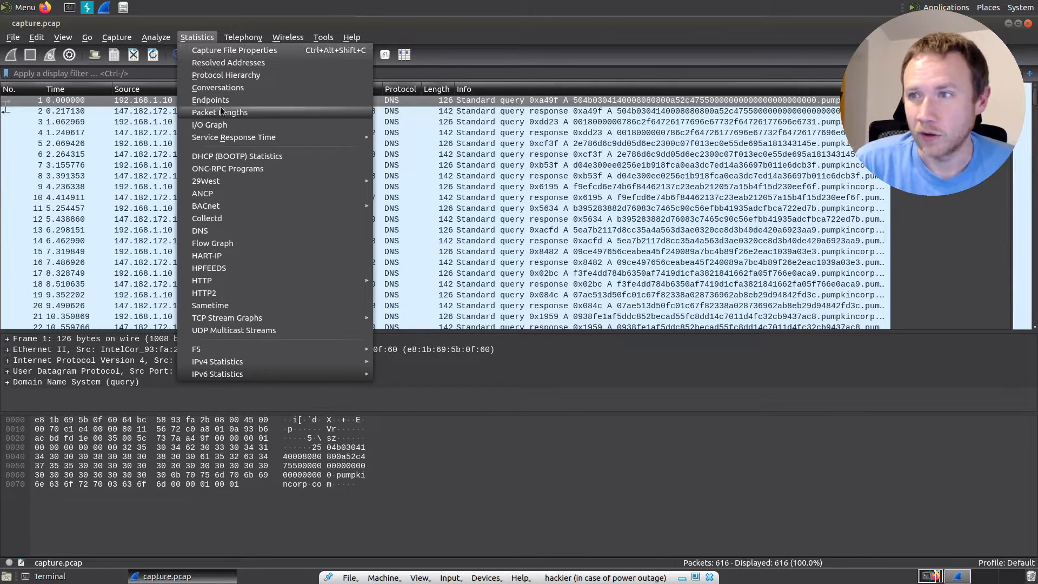
click(217, 87)
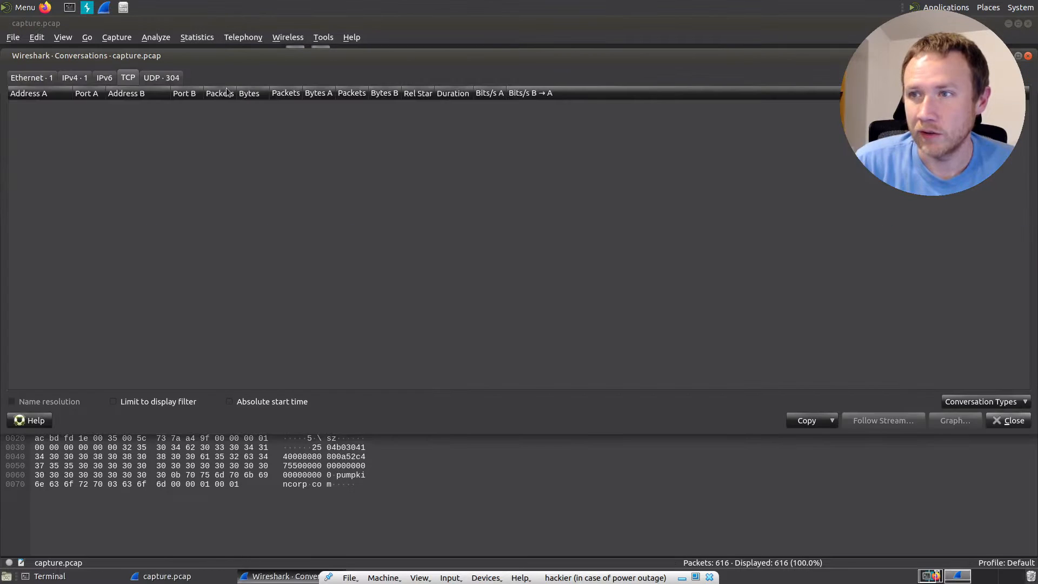
mouse_move(53, 86)
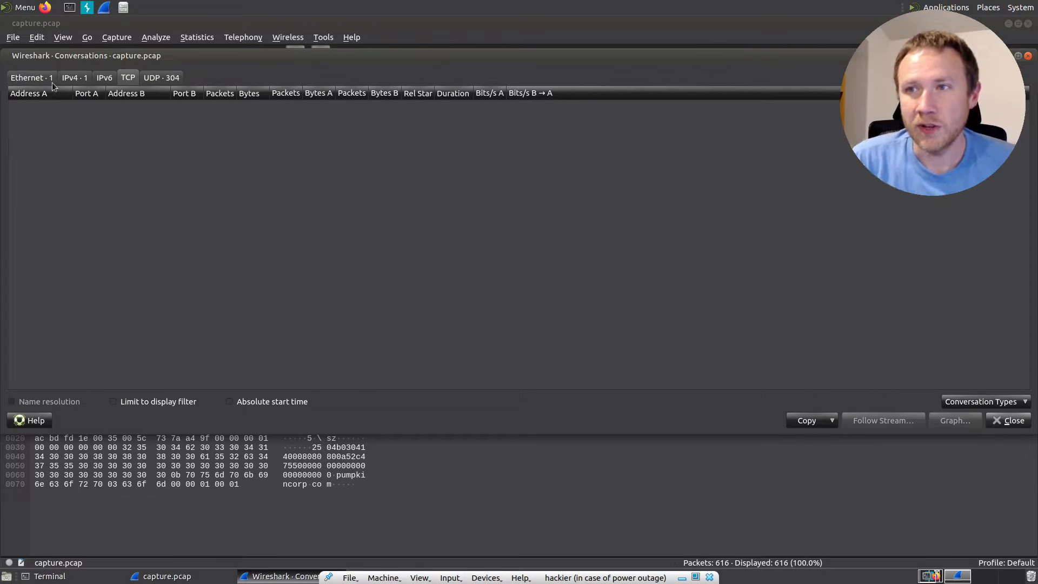
click(74, 77)
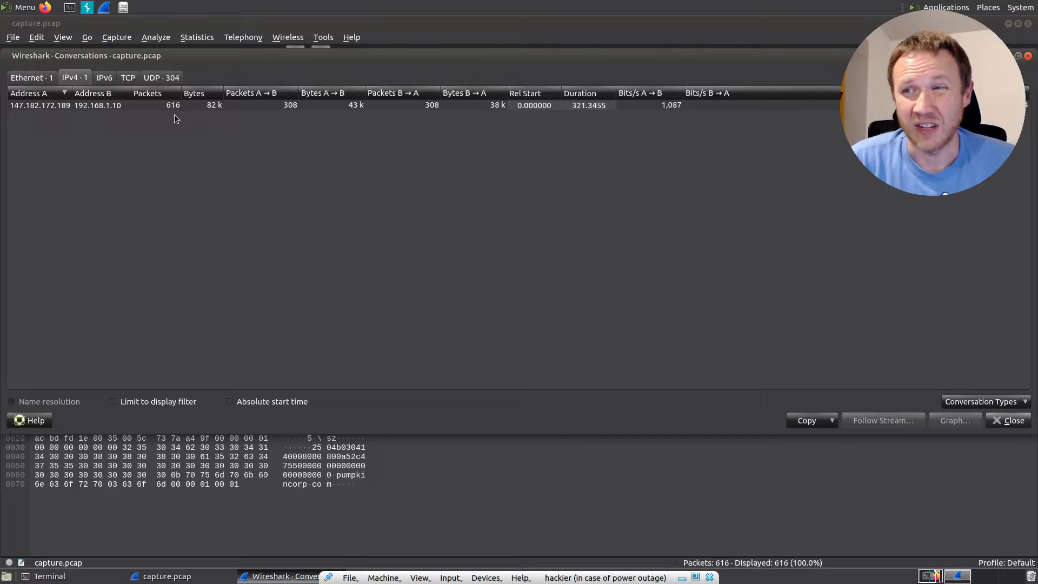
click(128, 77)
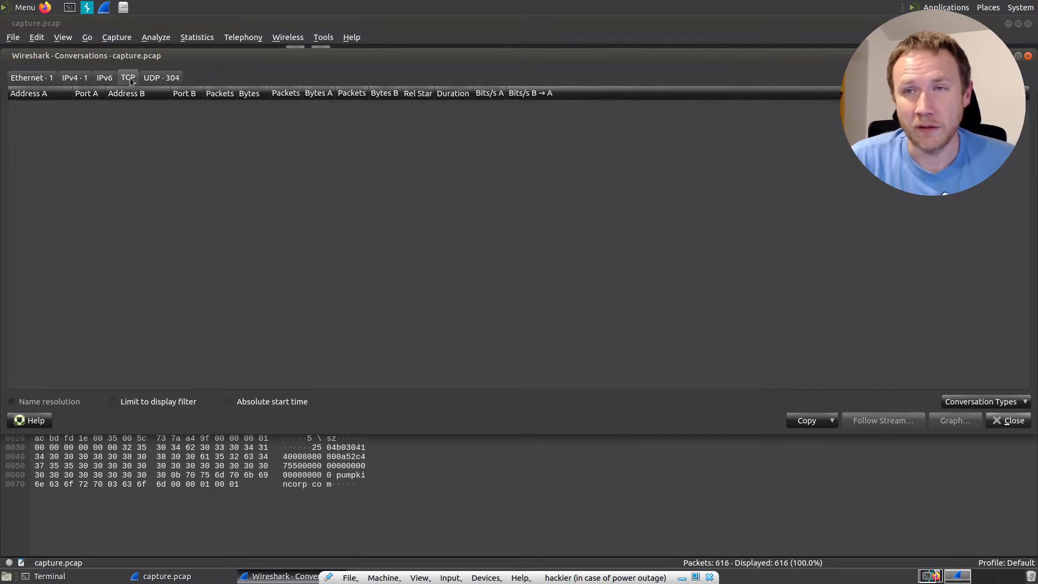
click(161, 78)
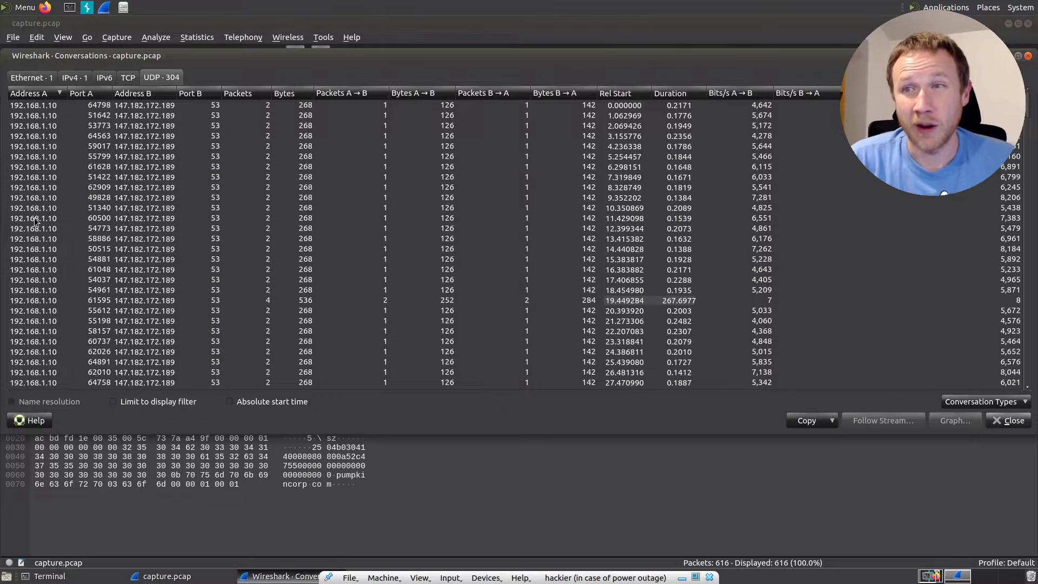
mouse_move(135, 244)
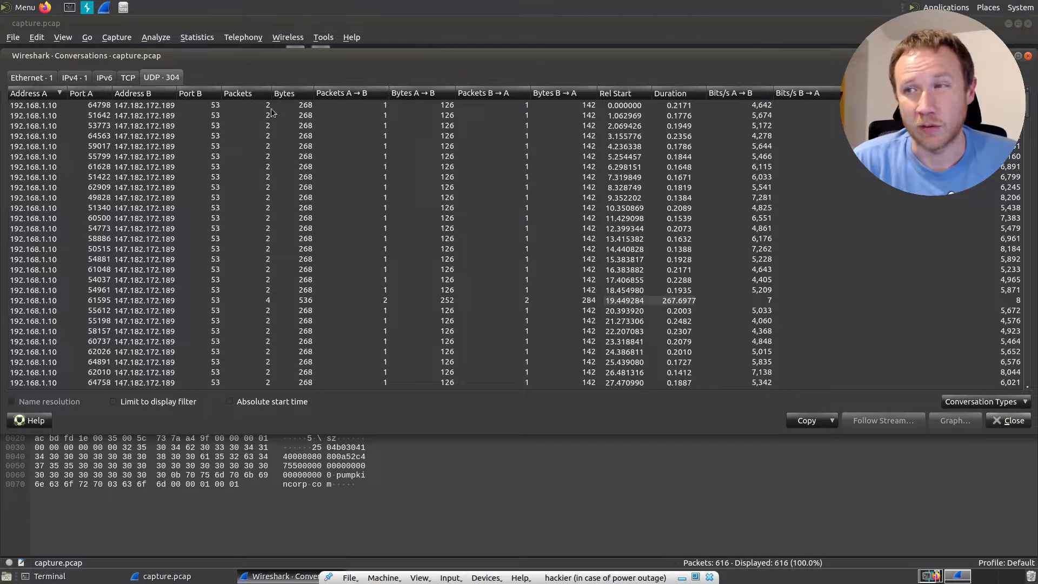
mouse_move(111, 116)
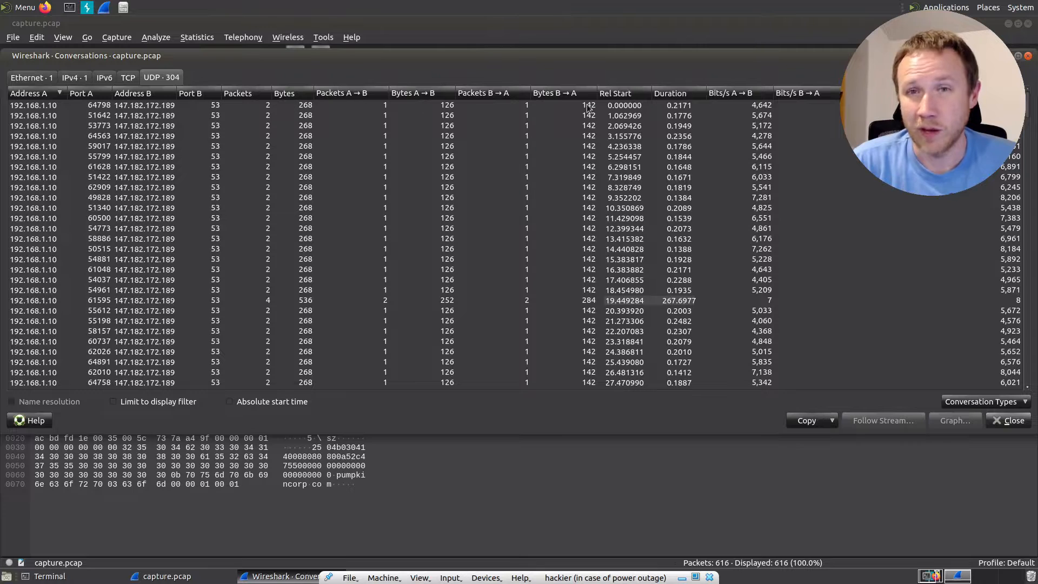
mouse_move(189, 38)
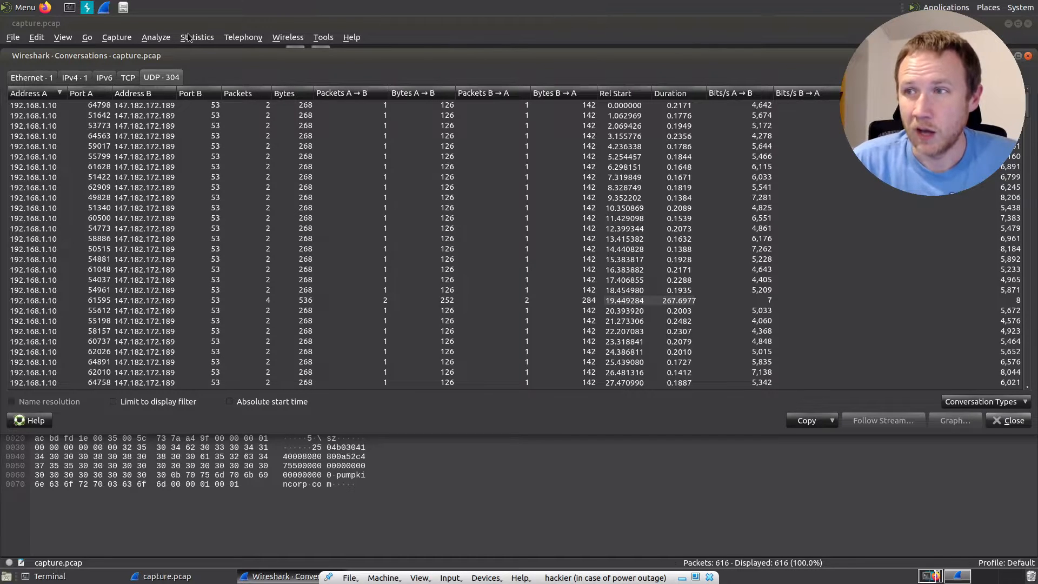
Return to the packet list, select packet 1 and locate its dns.qry.name bytes
click(196, 37)
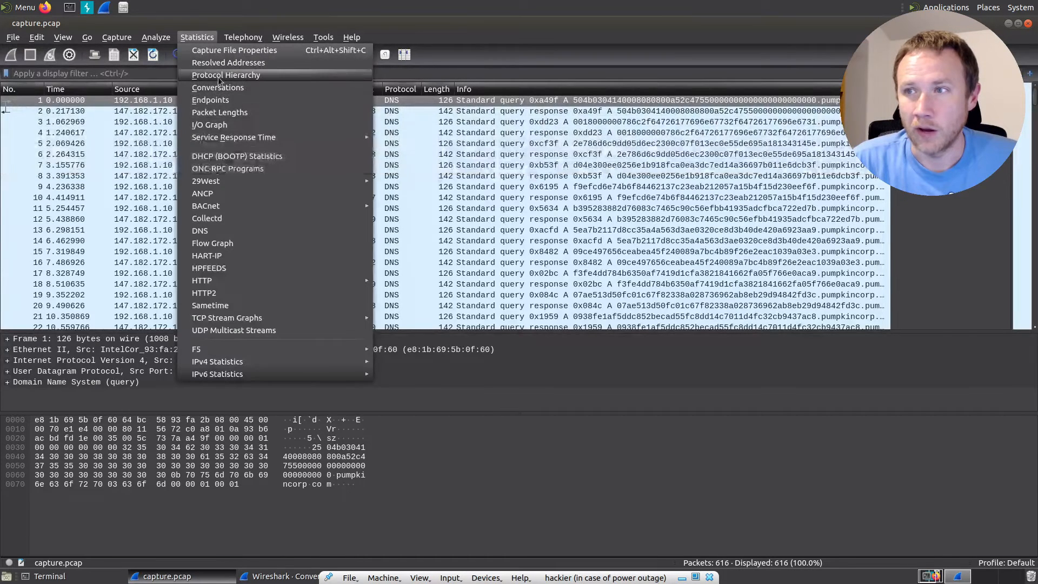
click(226, 75)
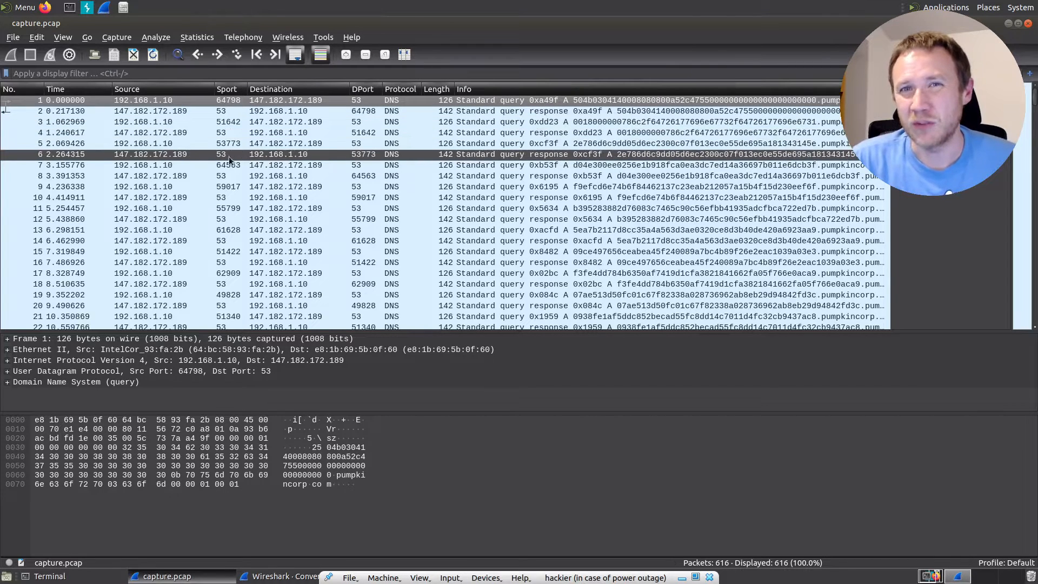
click(242, 165)
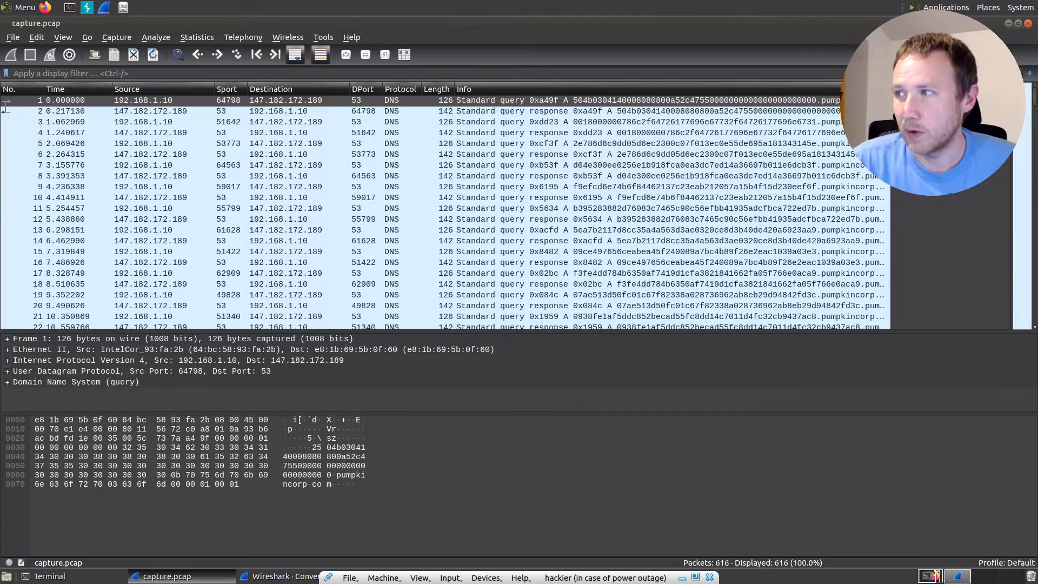
click(311, 484)
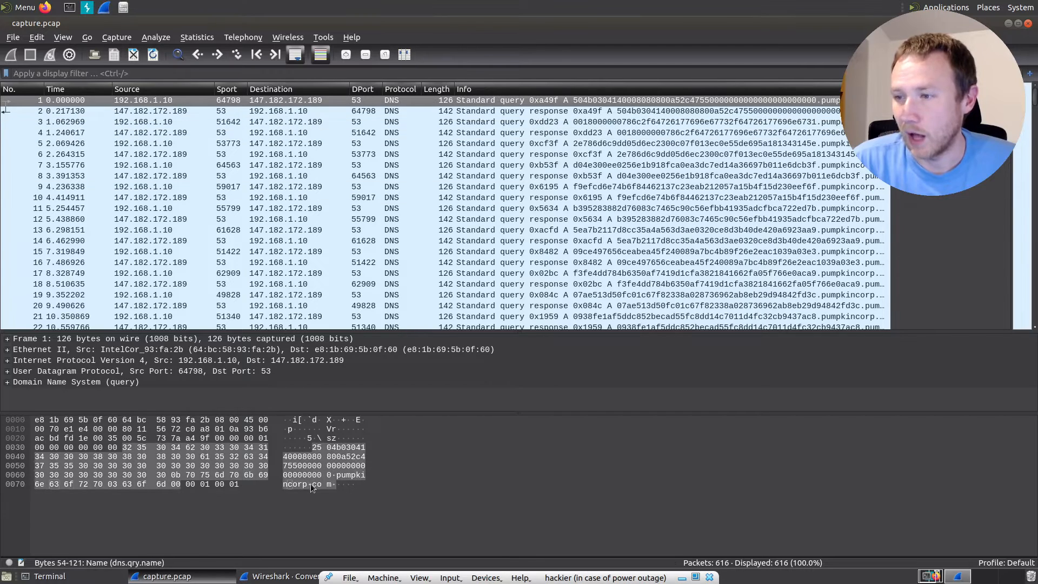
click(276, 133)
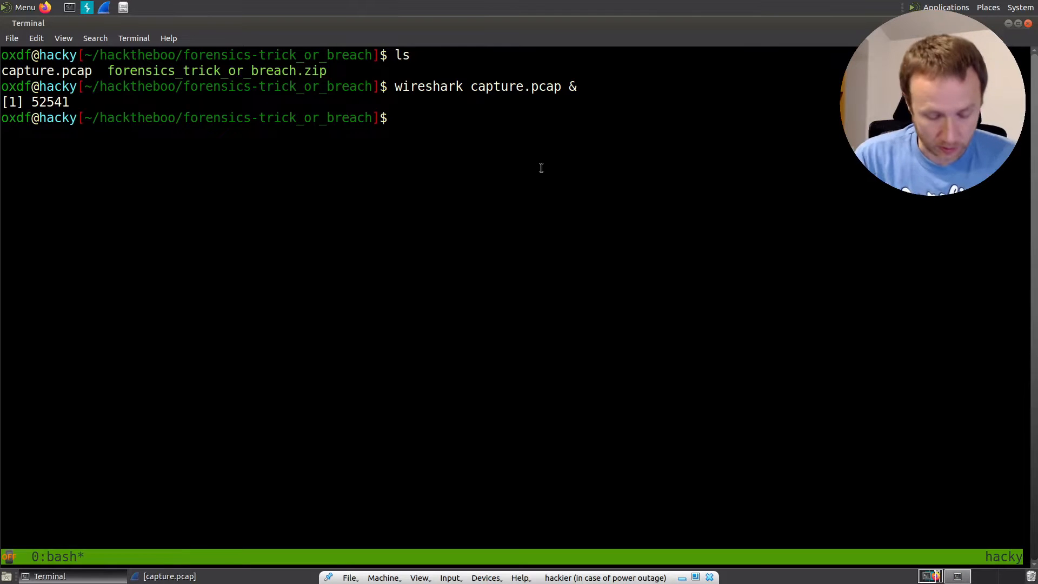
Compose 'tshark -T fields -e dns.qry.name -r capture.pcap' at the prompt
text(tshark)
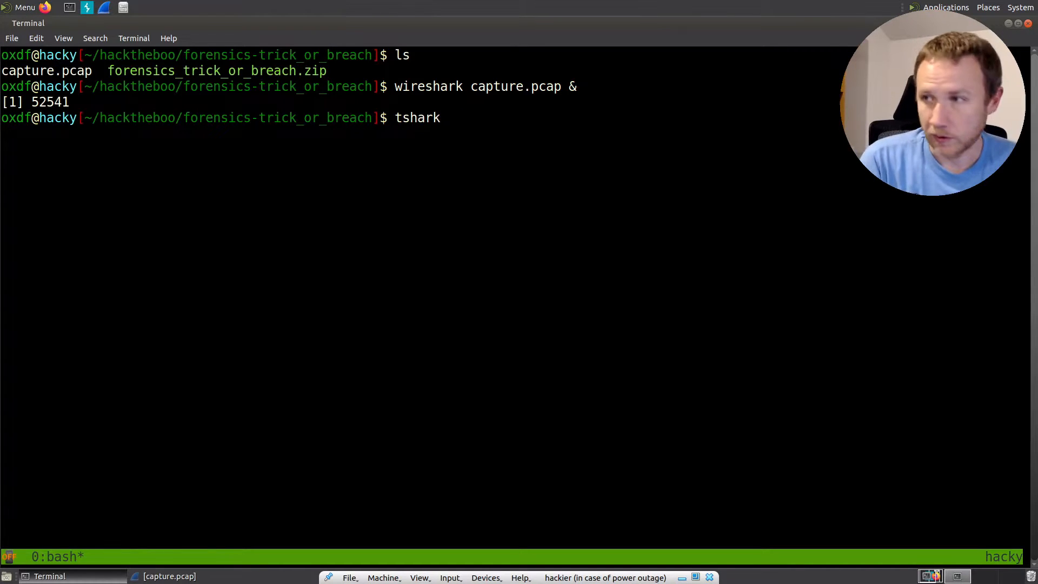
text(-T fields -)
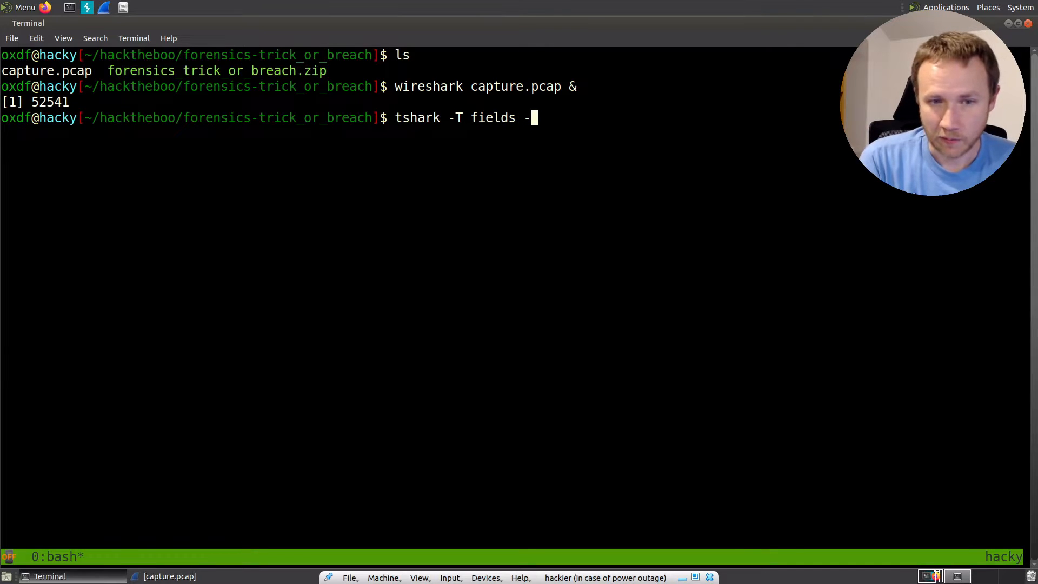
text(e dns.q)
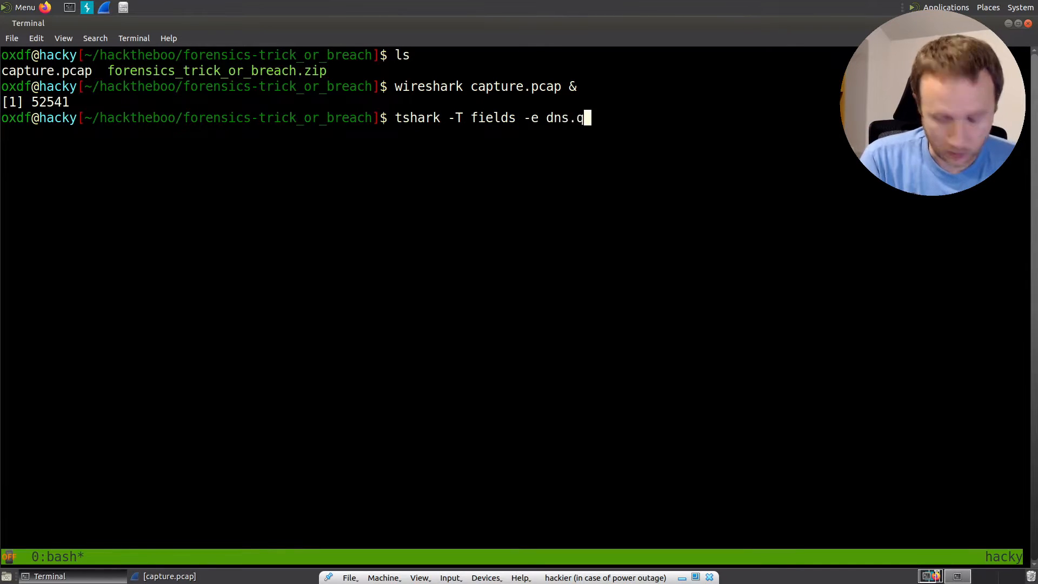
text(ry.name)
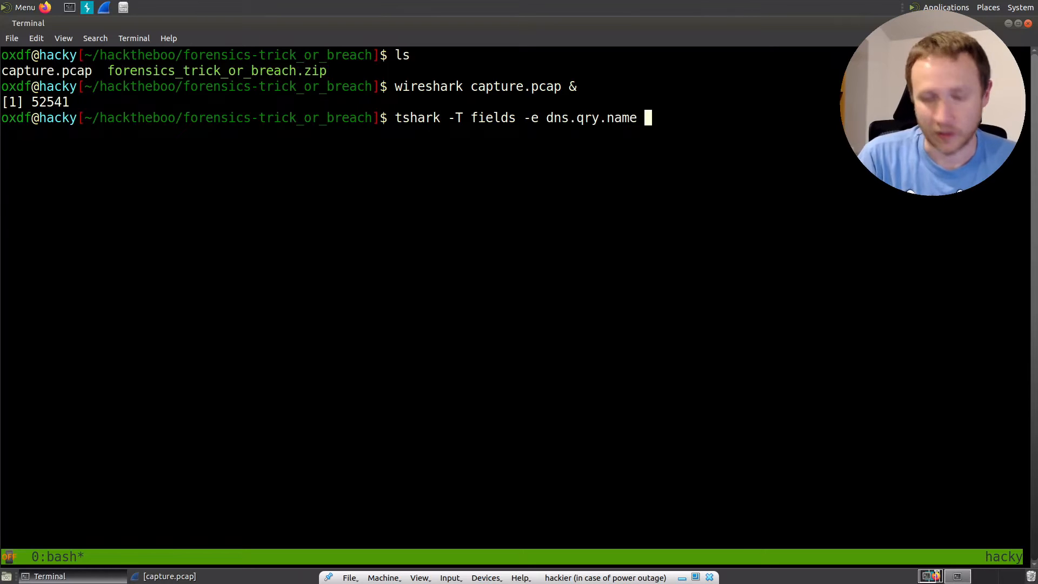
text(-r)
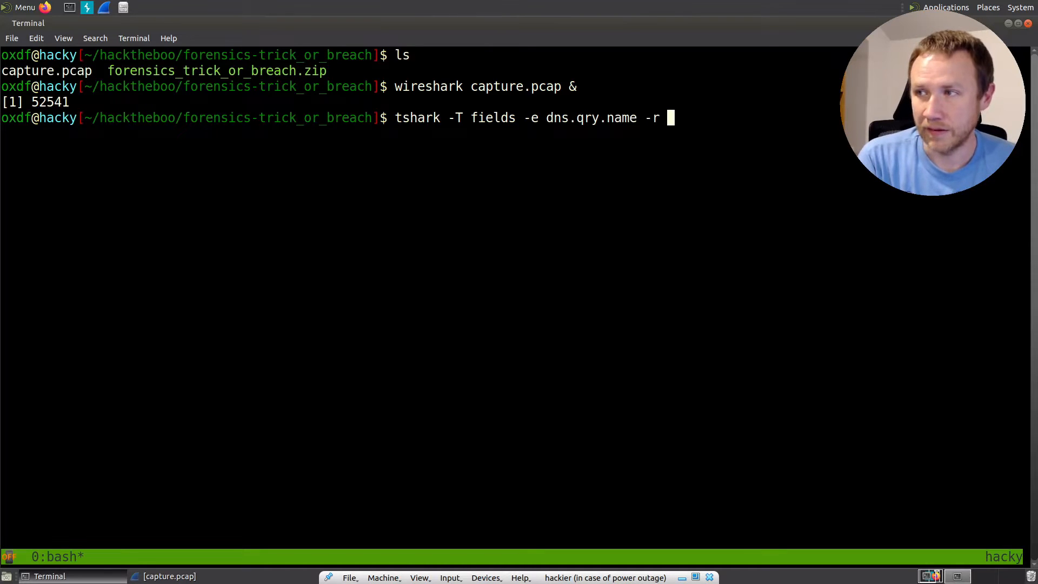
text(capture.pcap)
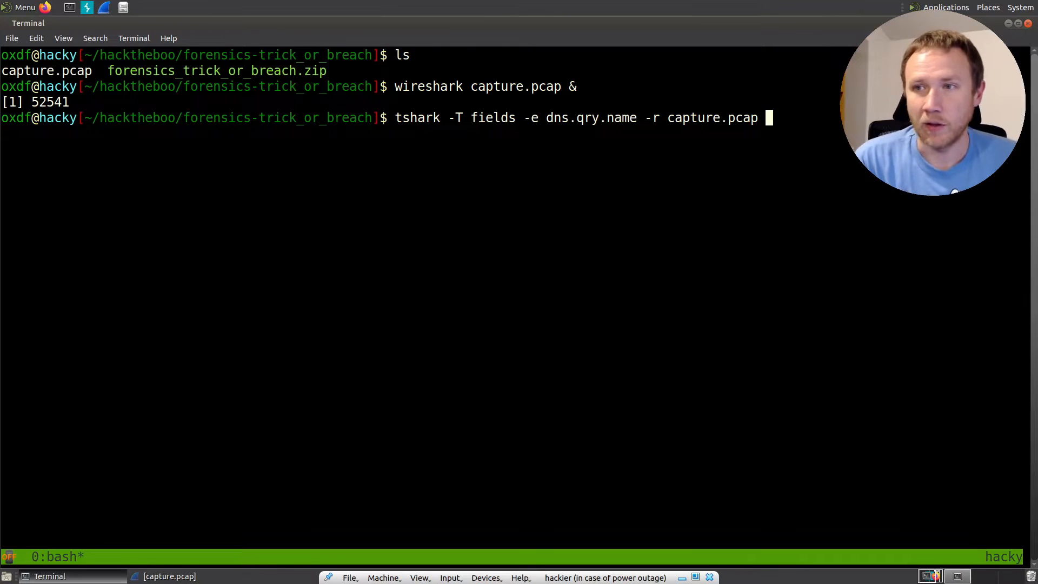
Run tshark to list every DNS query name and page the raw output
key(Return)
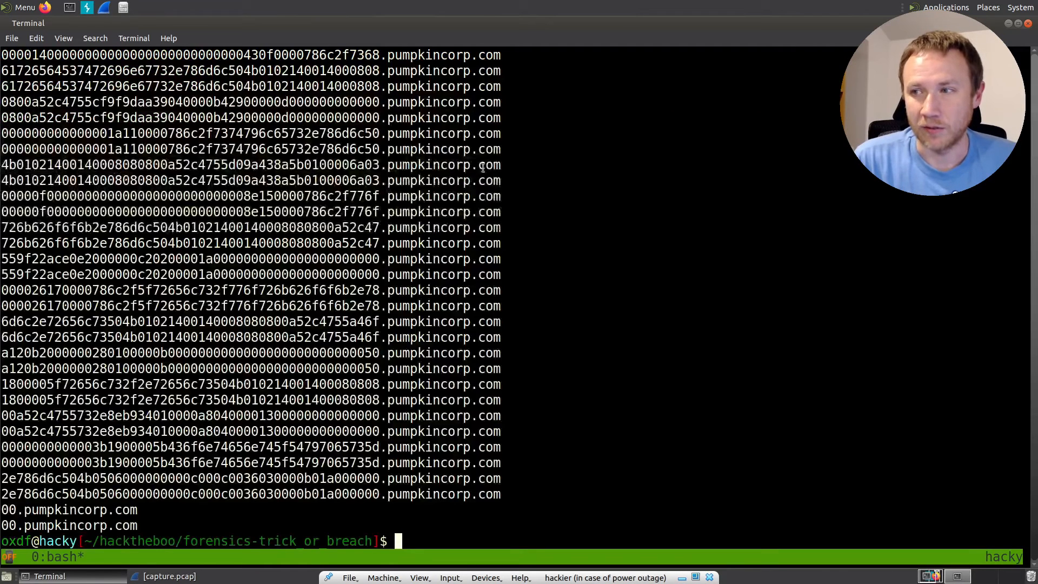
text(tshark -T fields -e dns.qry.name -r capture.pcap |)
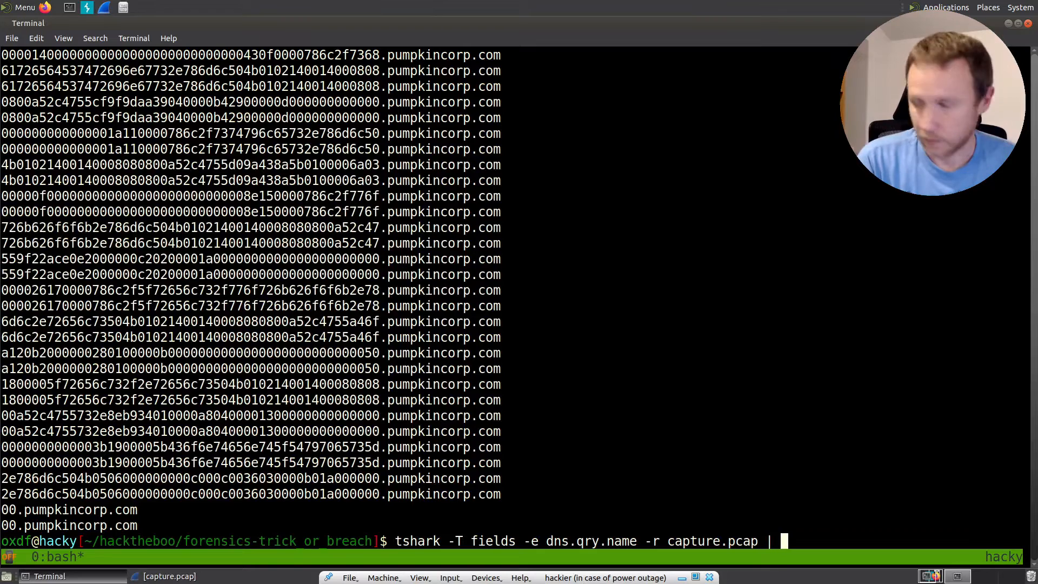
text(k)
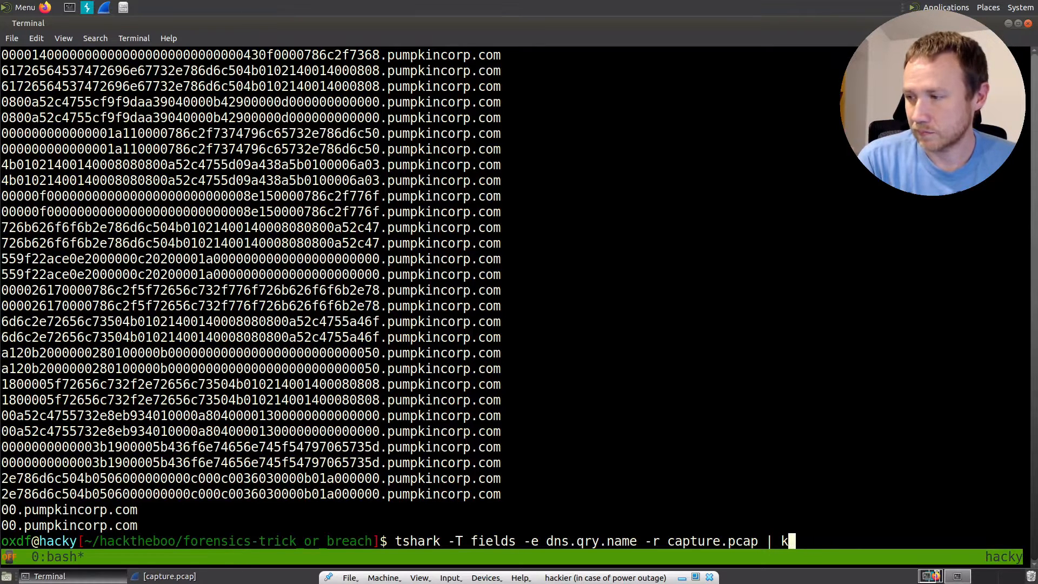
key(Return)
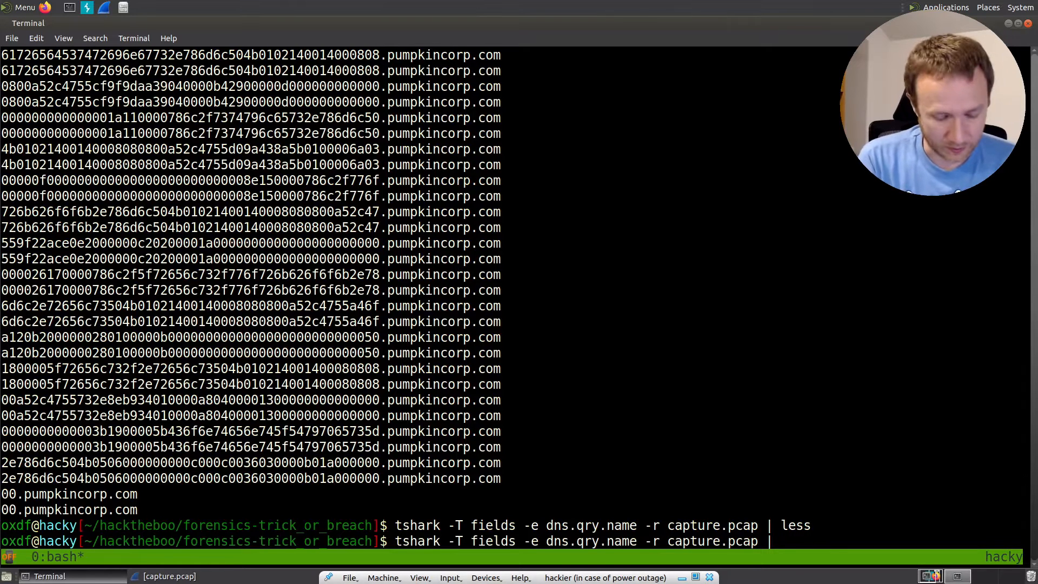
Pipe the query names through '| uniq | less' to drop repeated lines
text(uniq)
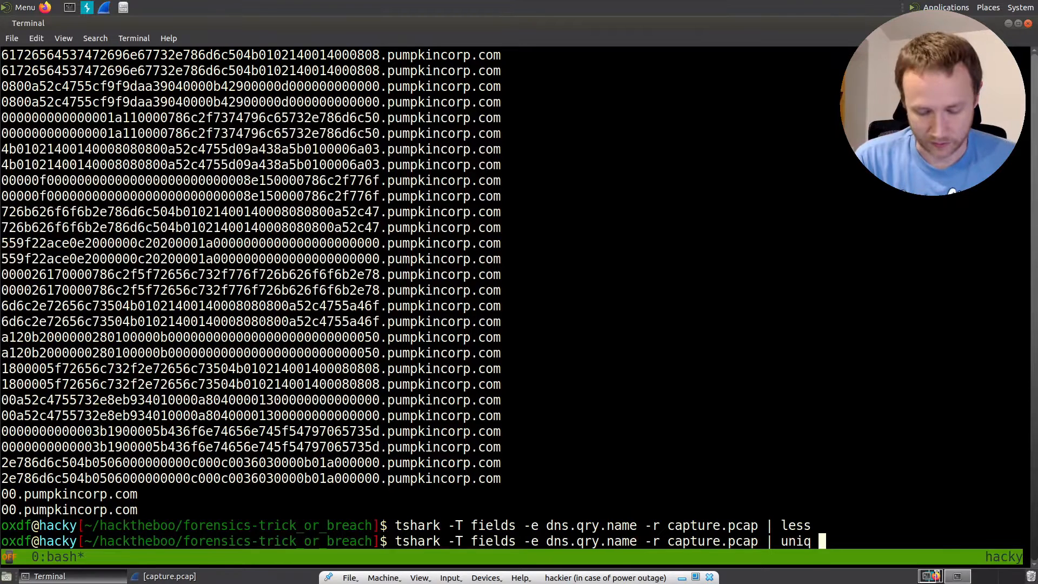
text(|)
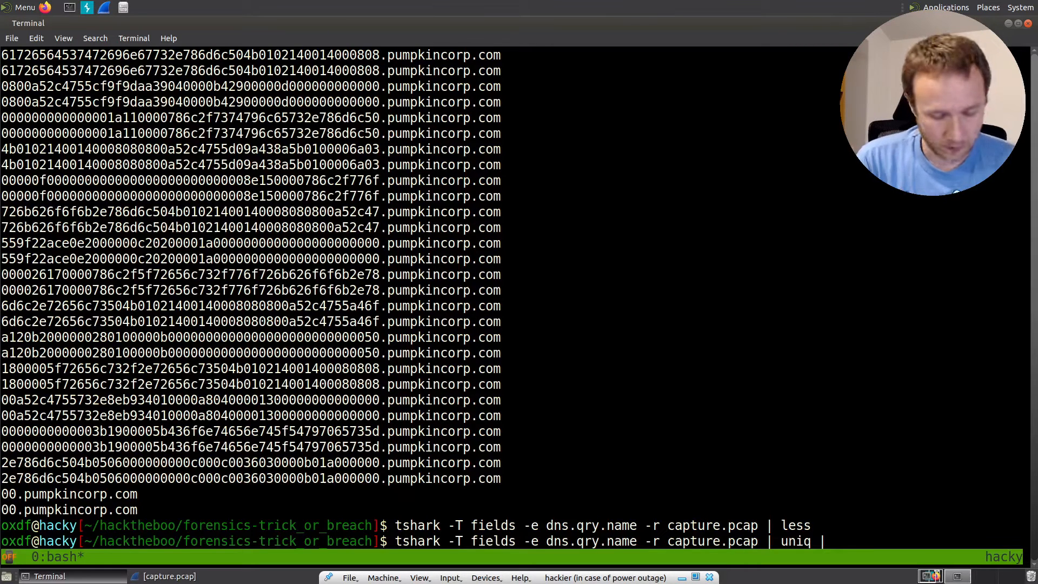
text(less)
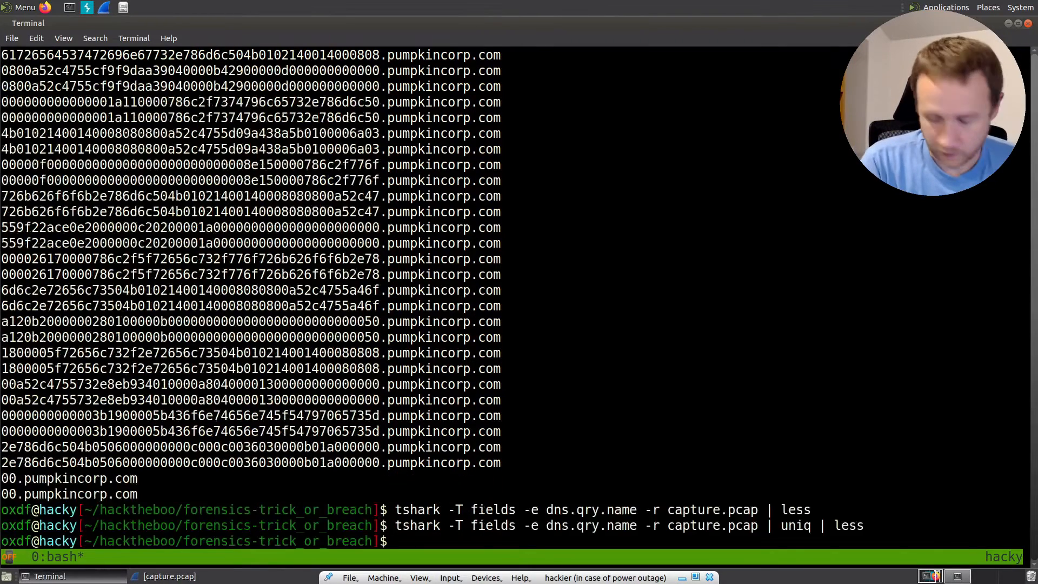
Start a Python session and begin evaluating chr(0x50)
text(python)
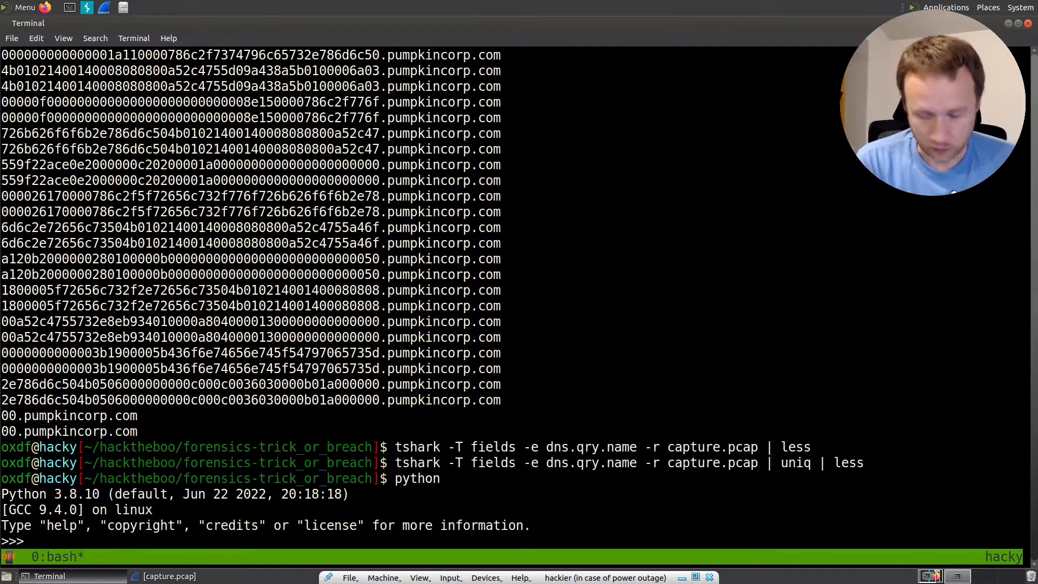
text(chr(0x50)
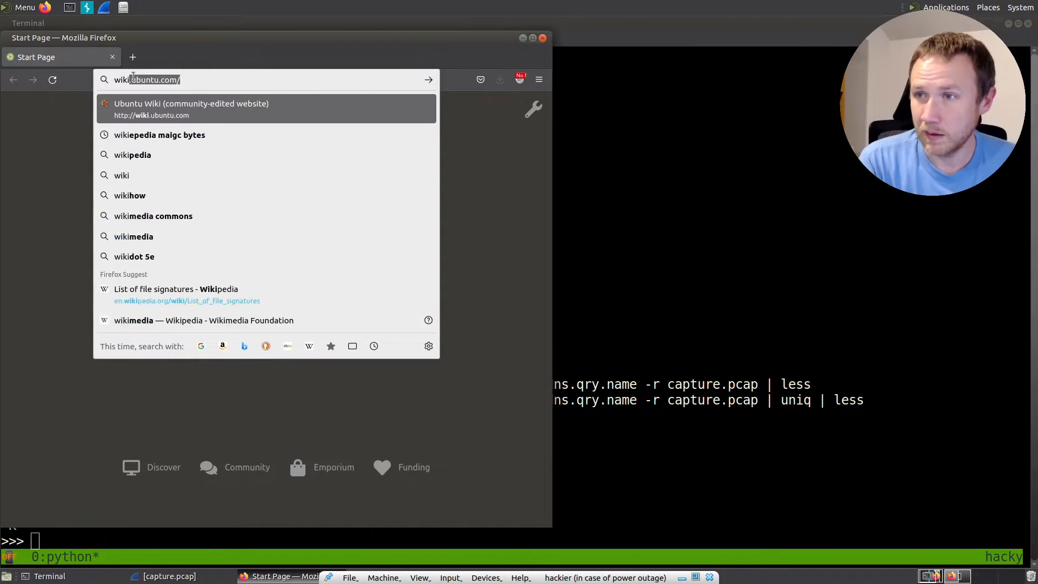
Search Google for 'wikipedia file signatures' from the Firefox address bar
text(wikipedia file)
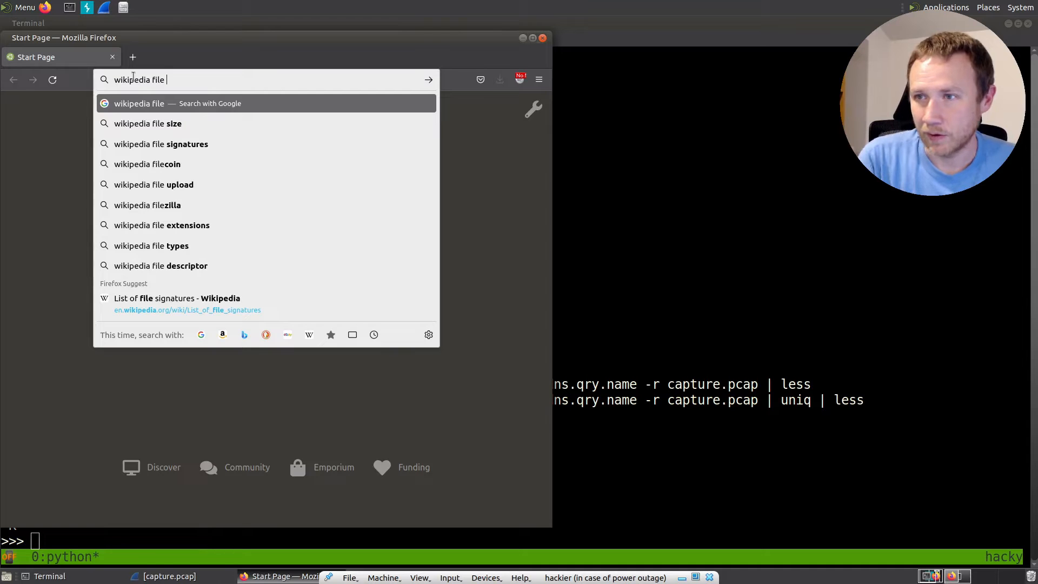
click(160, 144)
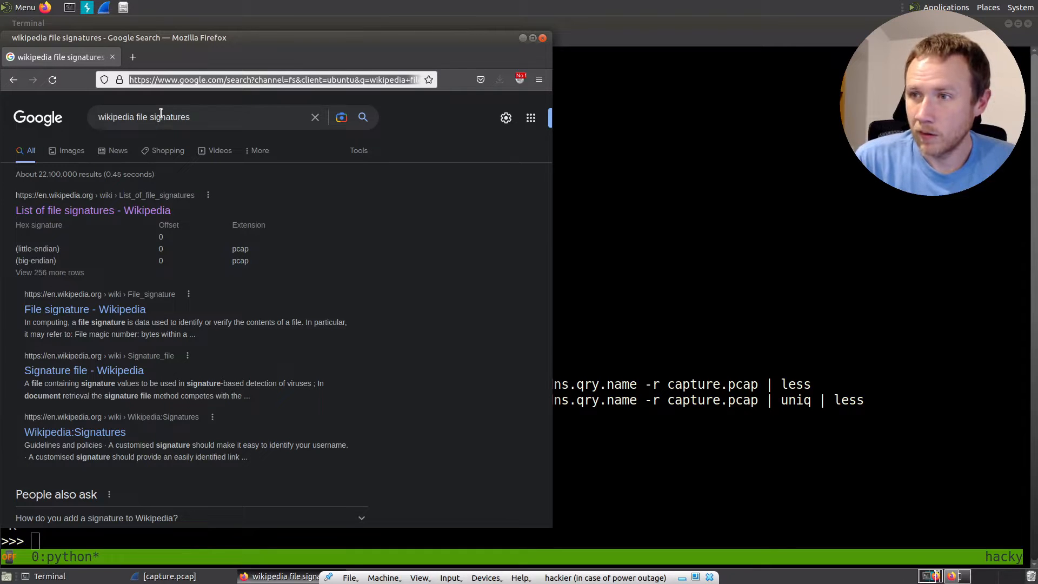
mouse_move(92, 211)
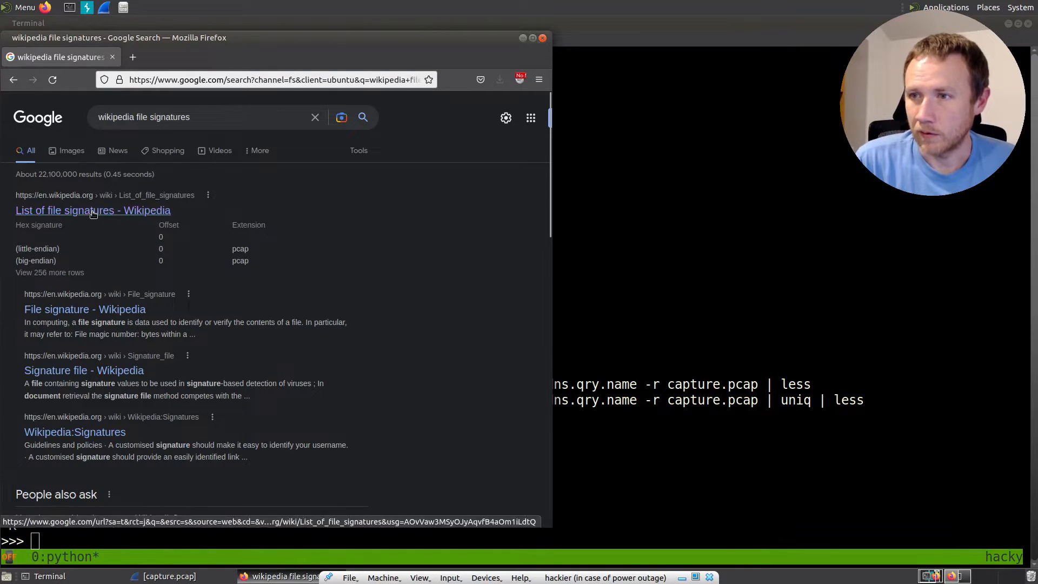
In the List of file signatures article, find 'PK' and select the zip signature 50 4B 03 04
click(93, 210)
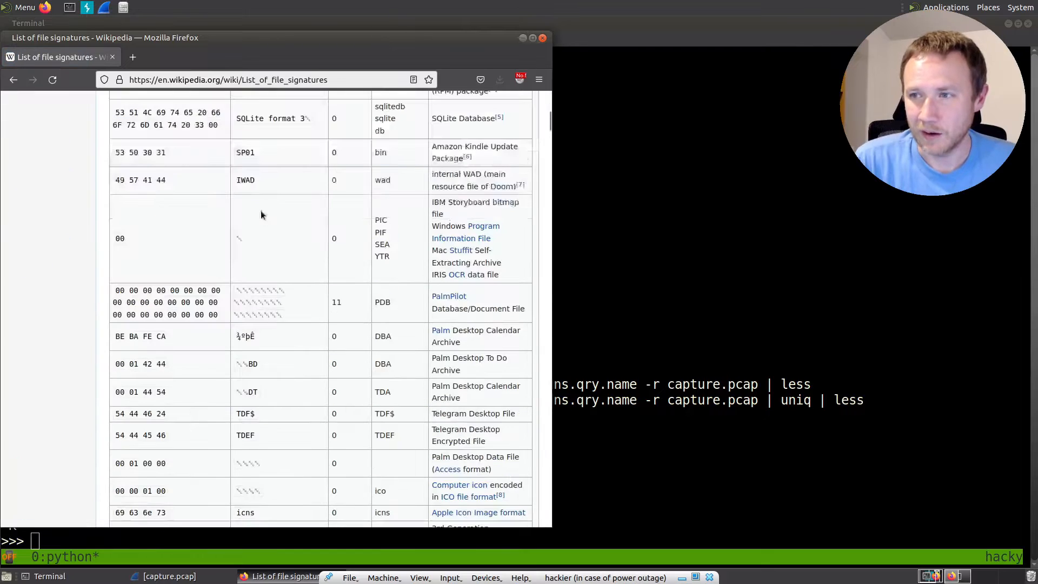
key(ctrl+f)
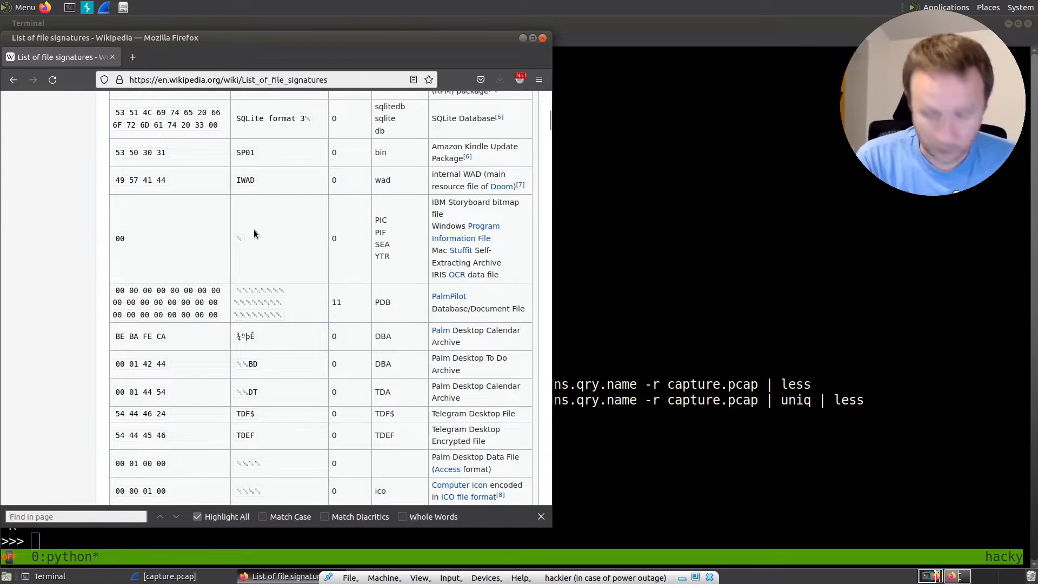
text(PK)
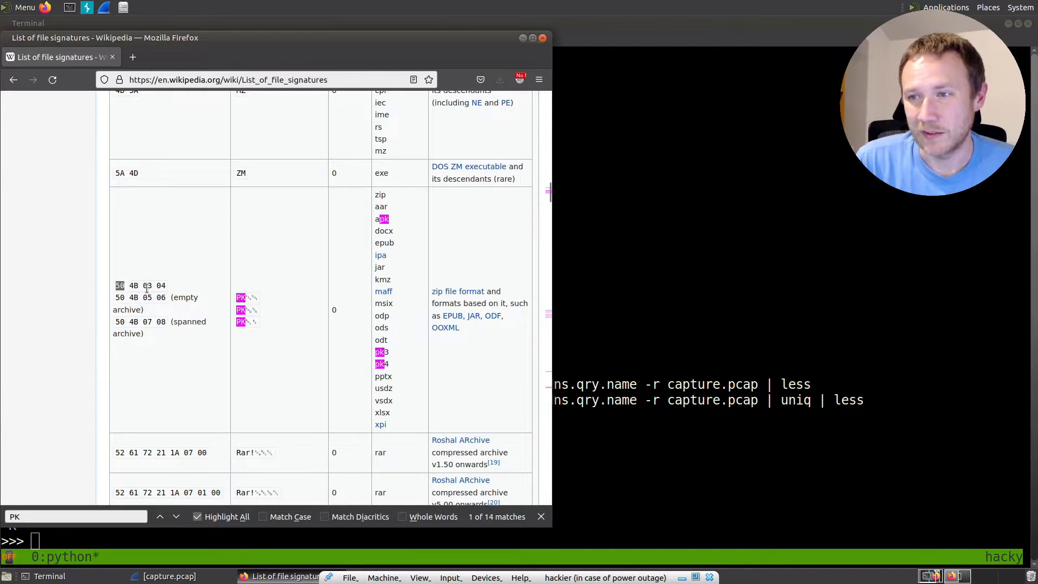
drag(115, 285, 165, 298)
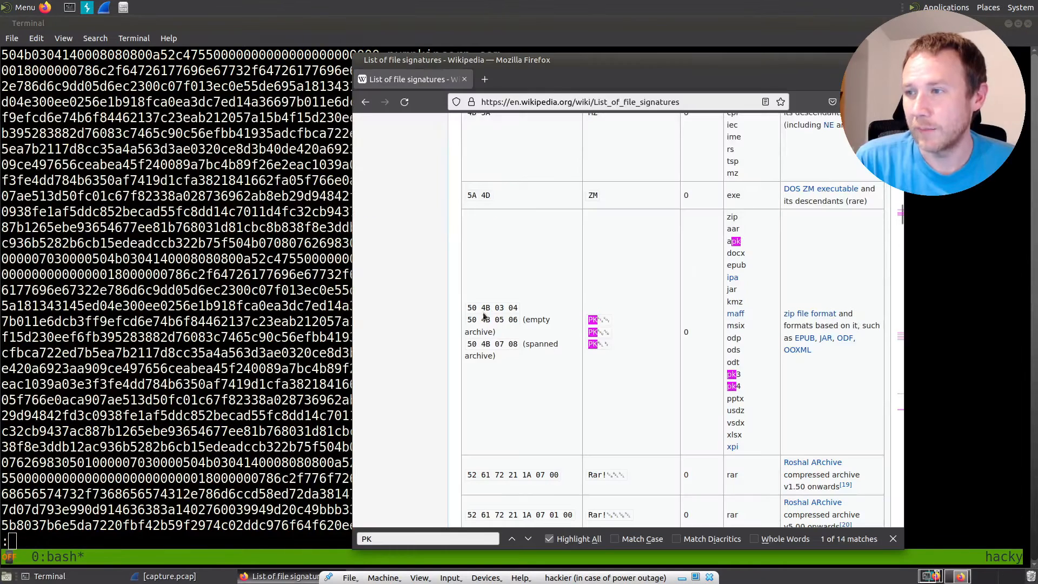
Add '| cut -d. -f1-2 | less' to page names trimmed to two labels
double_click(492, 308)
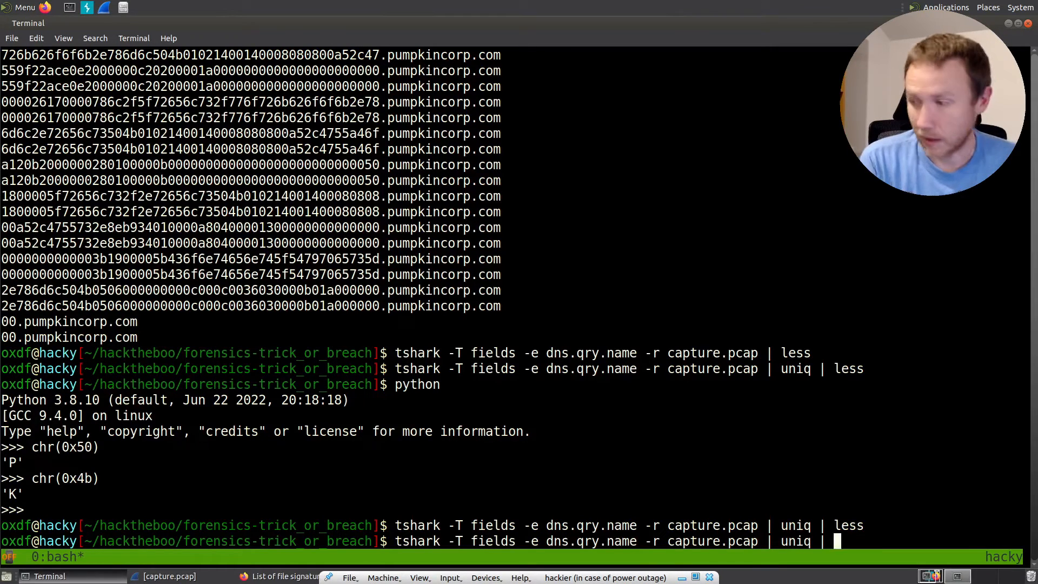
text(cut)
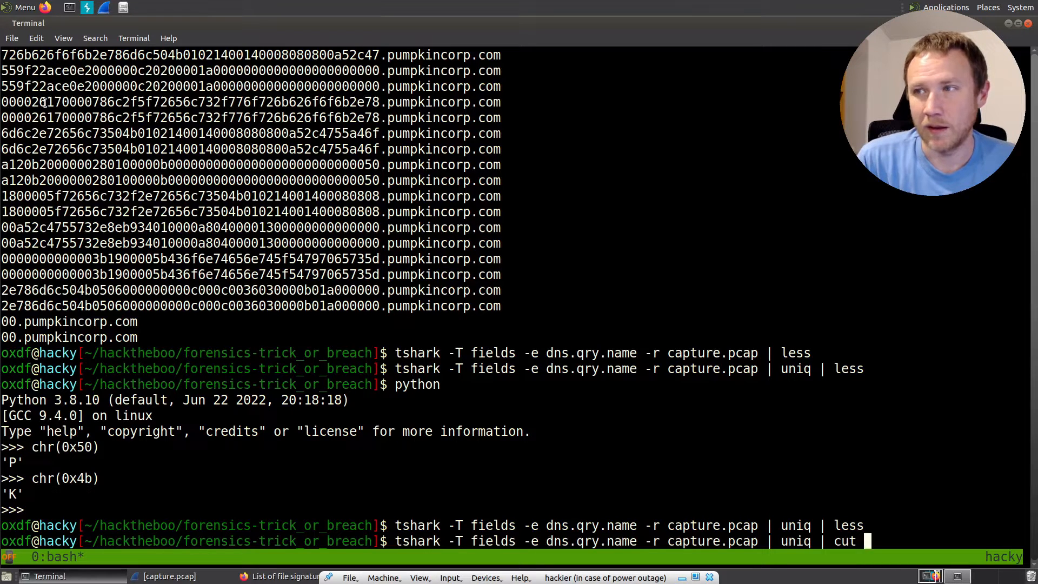
text(-)
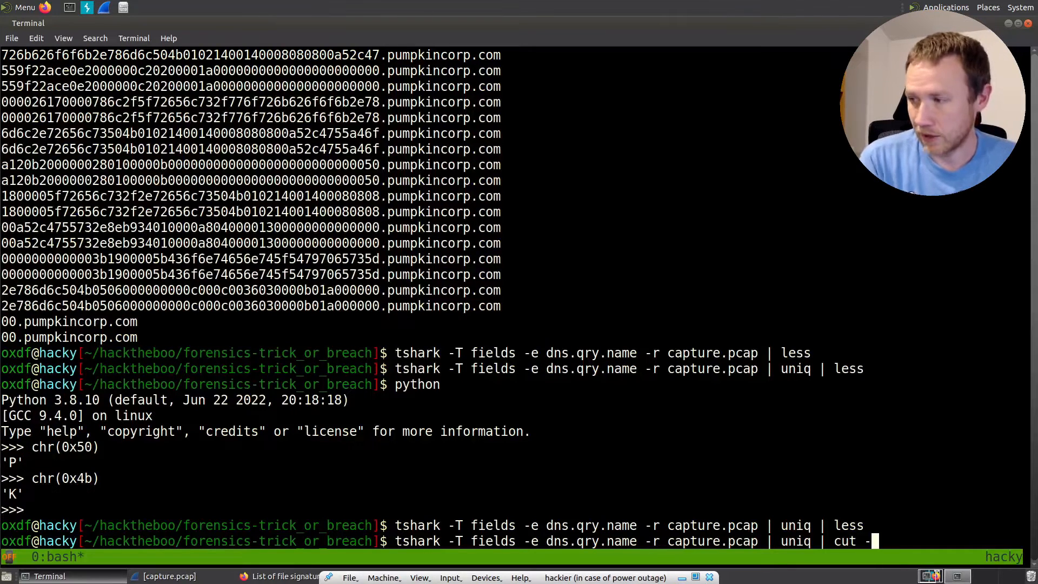
text(d.)
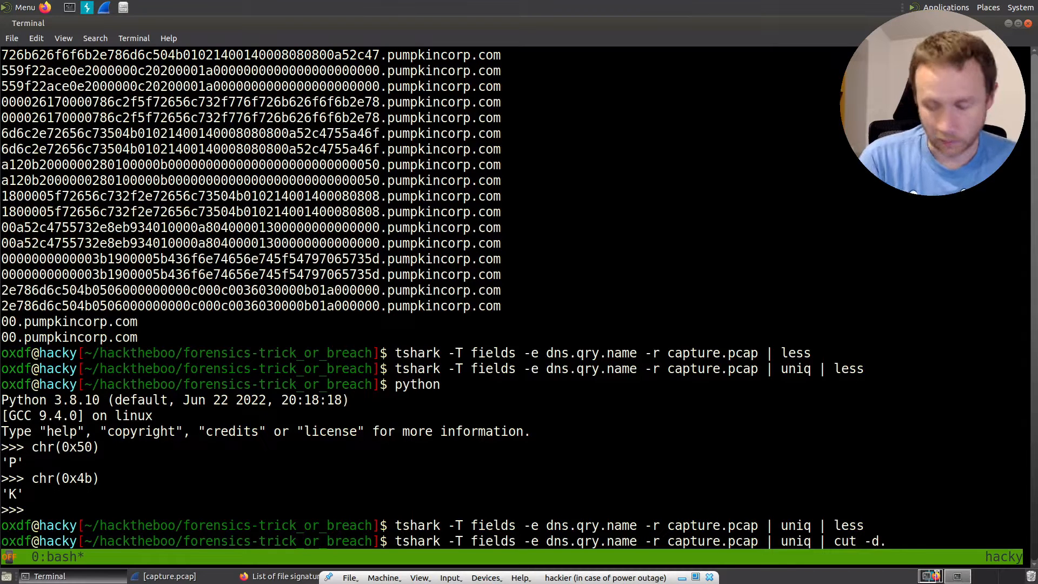
text(-f1)
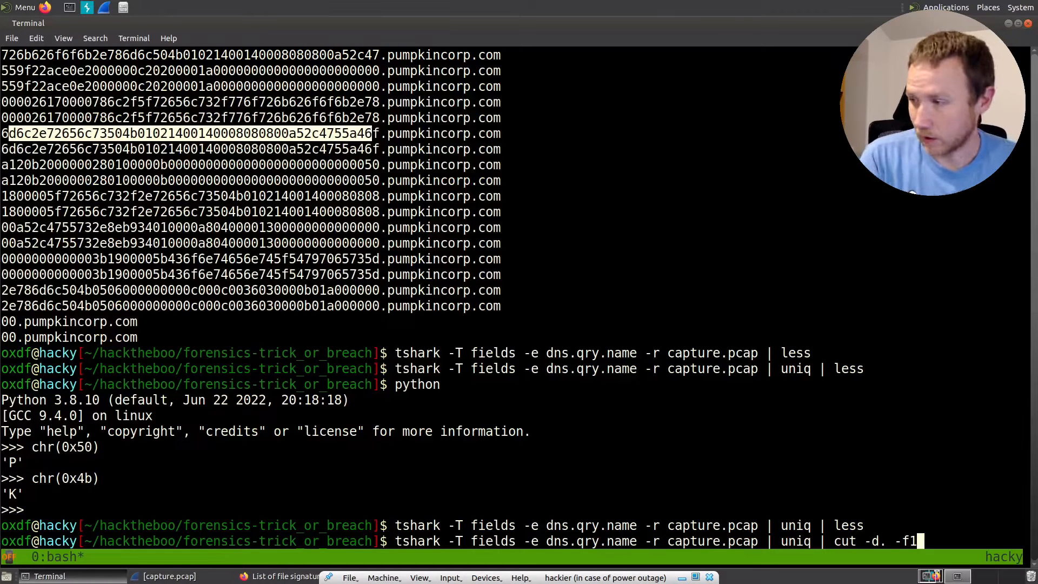
key(BackSpace)
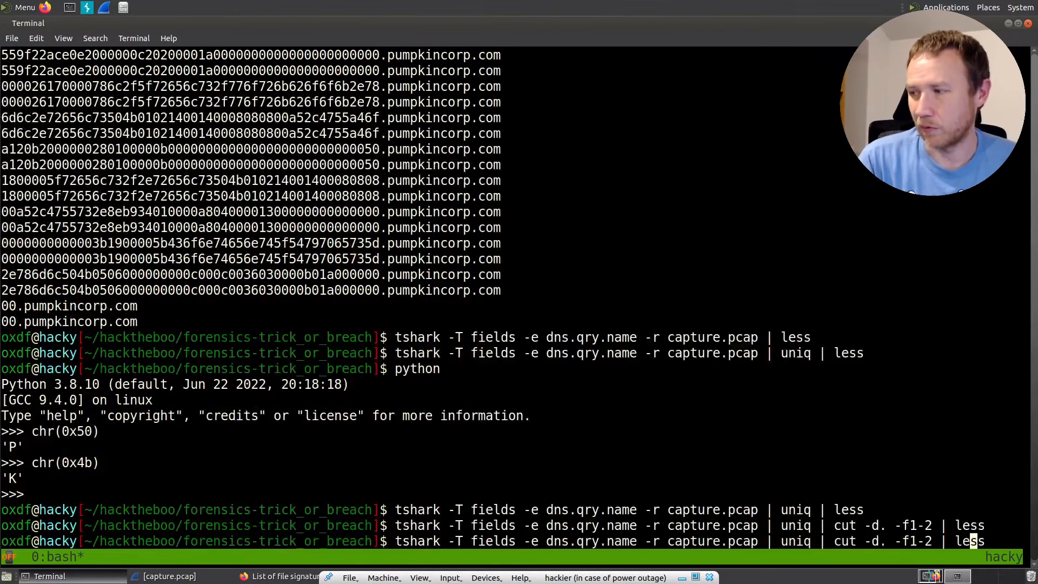
Change the cut to '-f1' and page only the leading hex labels with less
key(Return)
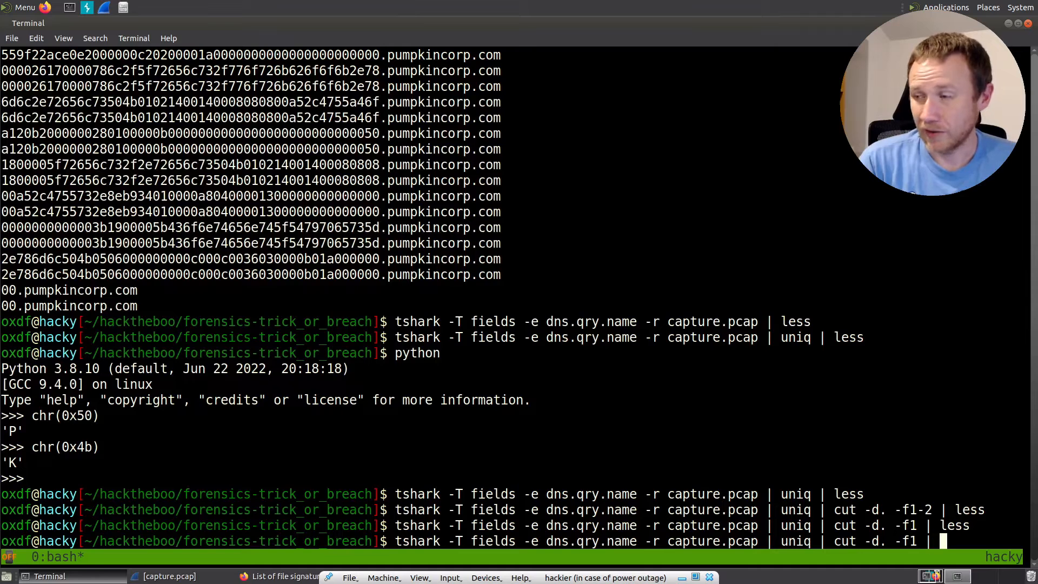
text(less)
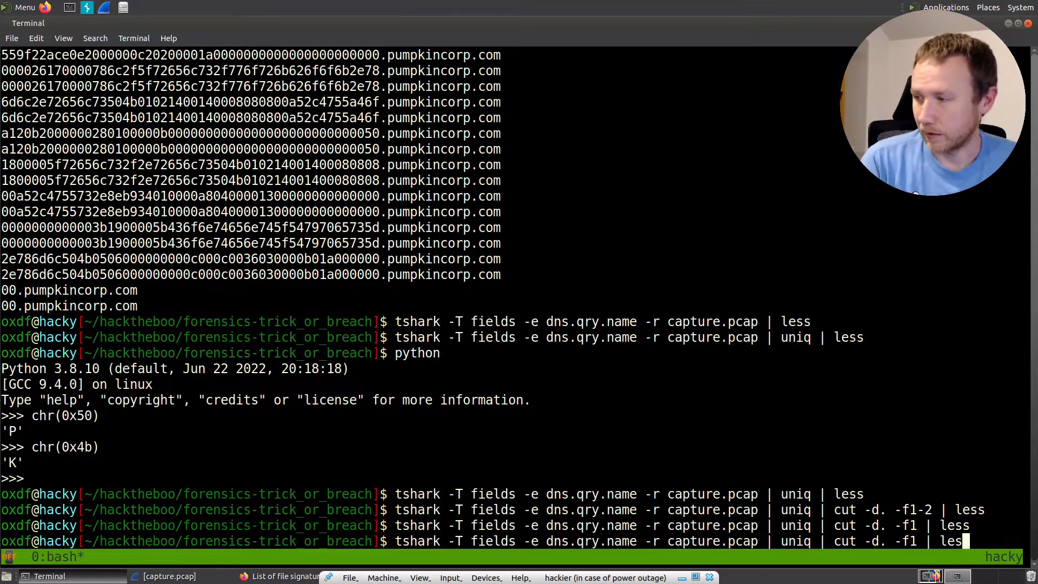
key(Return)
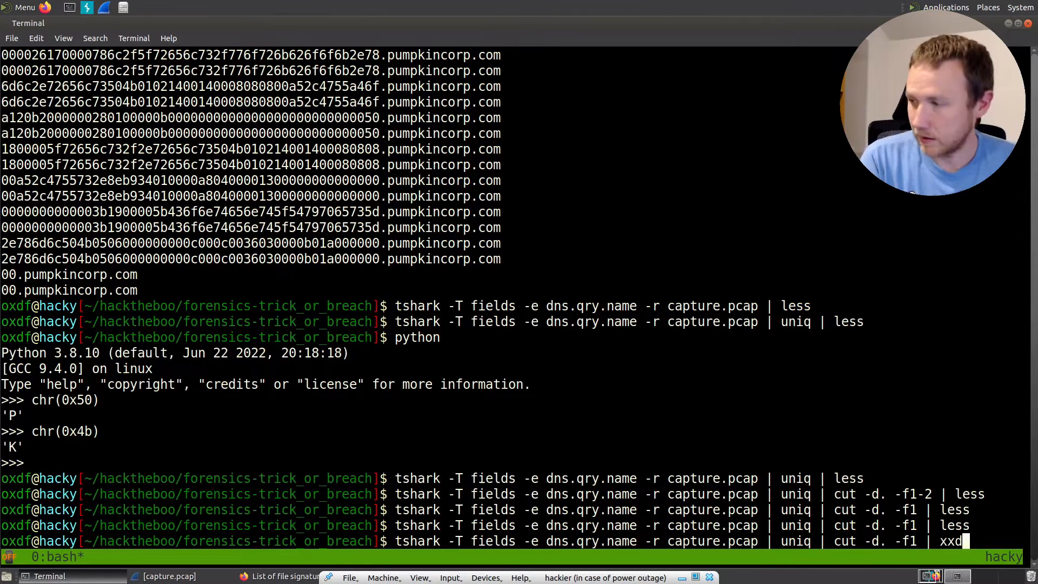
Decode the hex with 'xxd -r -p', view its hex dump, then redirect the bytes to out.zip
text(-r -p |)
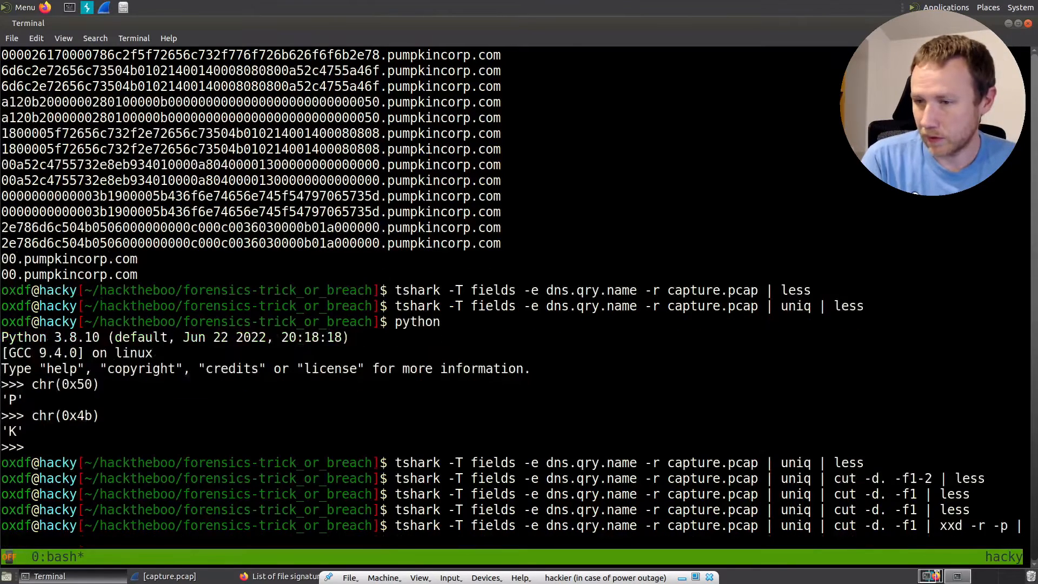
key(Return)
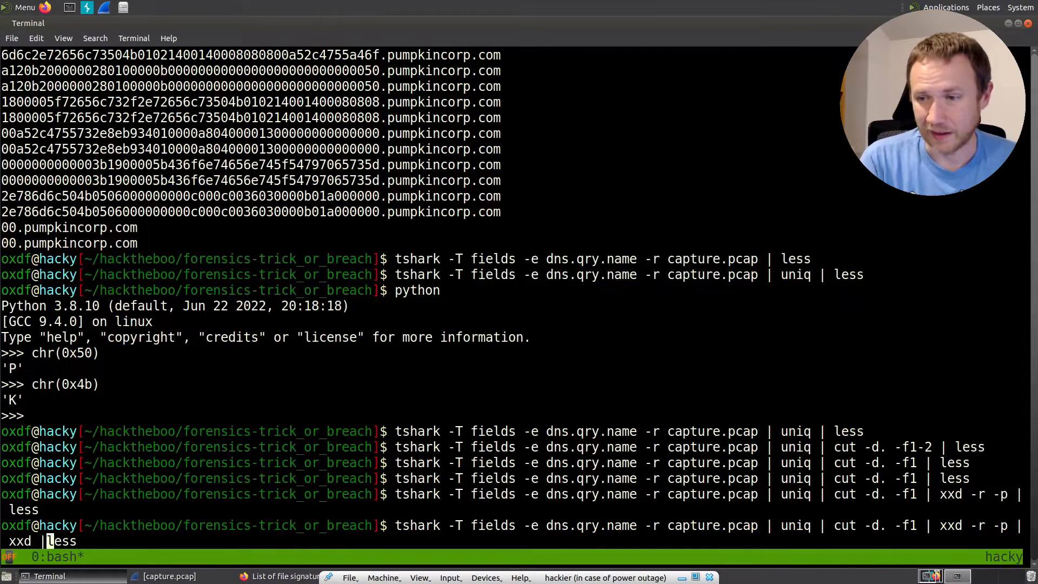
key(Return)
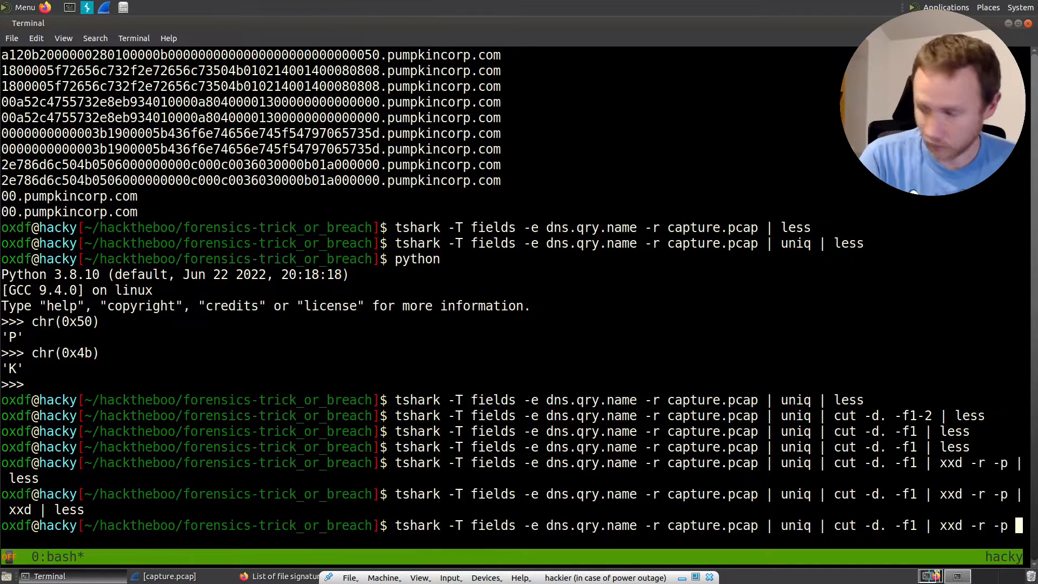
text(> out.z)
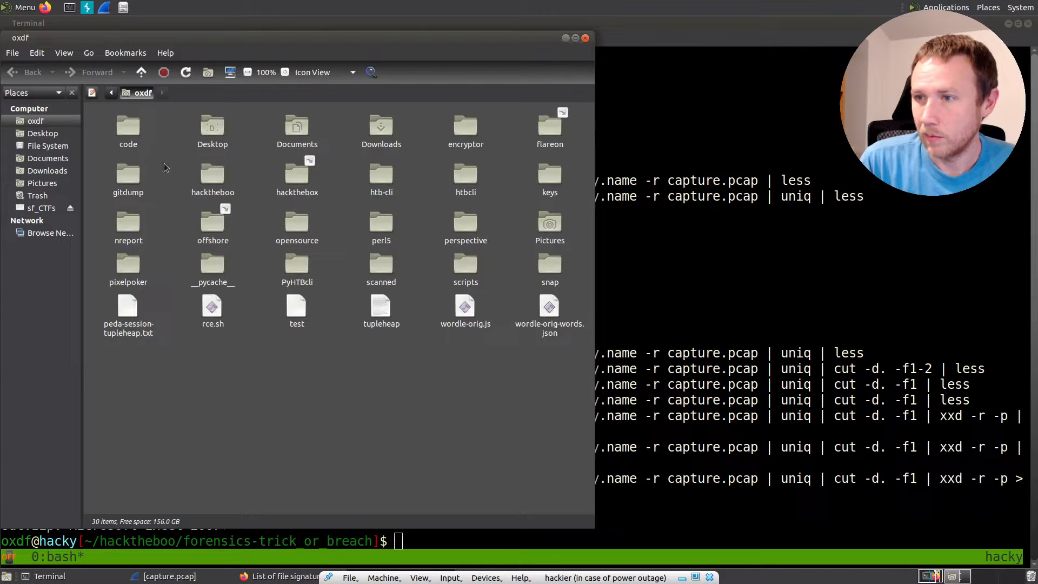
Navigate into hacktheboo/forensics-trick_or_breach and try opening the recovered out.zip archive
double_click(213, 173)
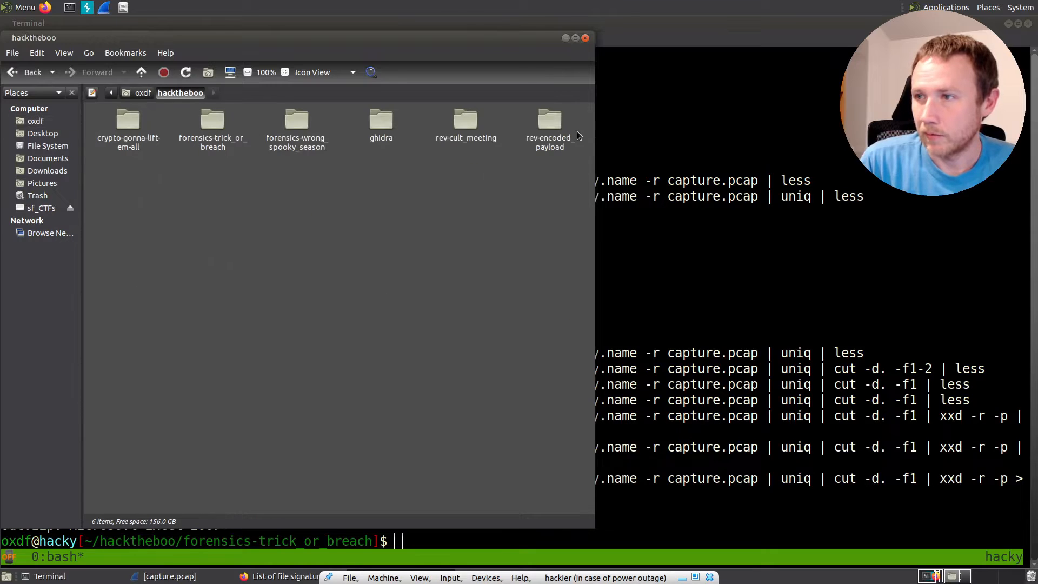
double_click(212, 119)
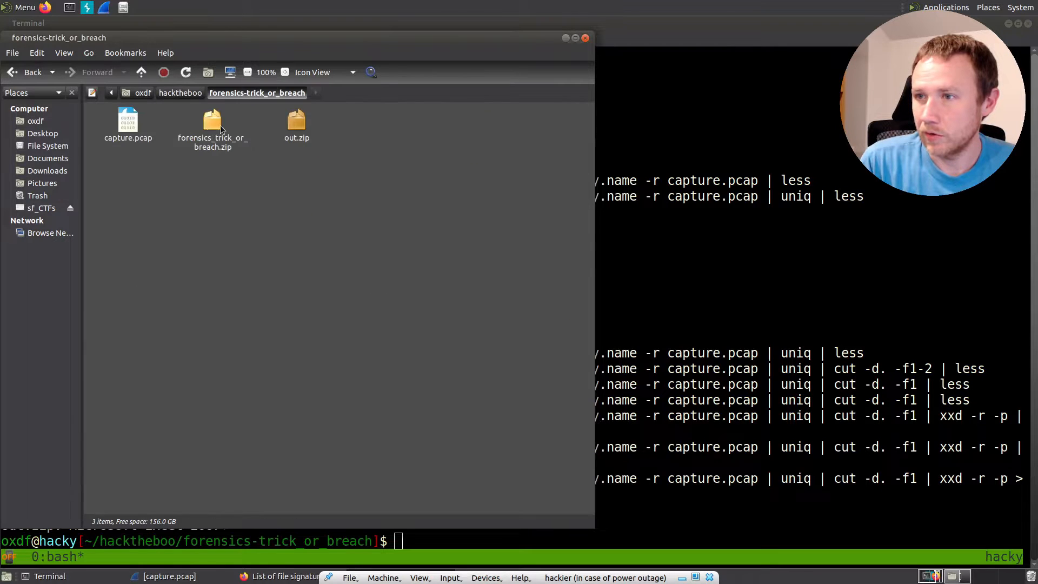
mouse_move(223, 140)
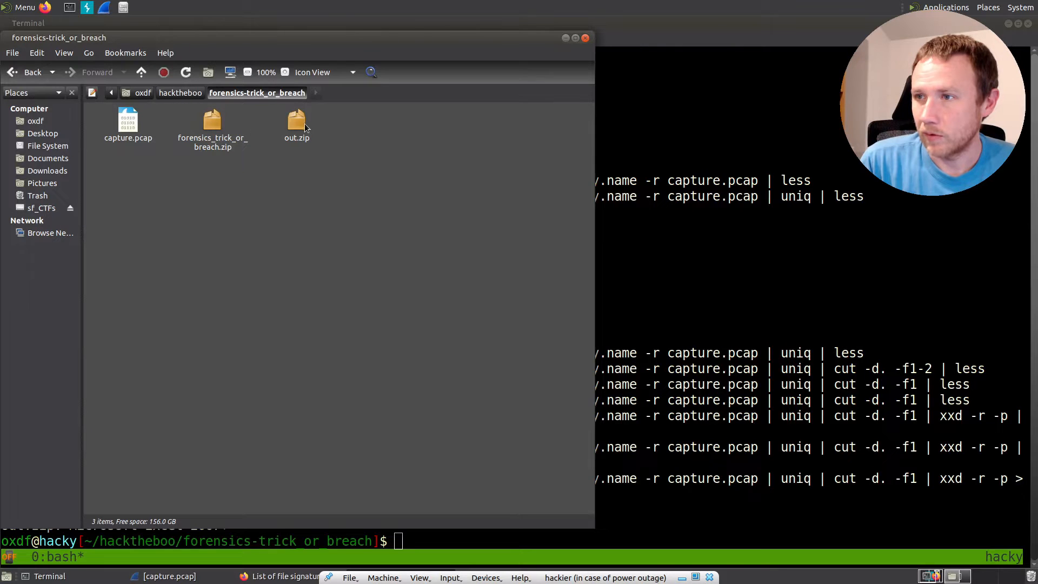
double_click(297, 118)
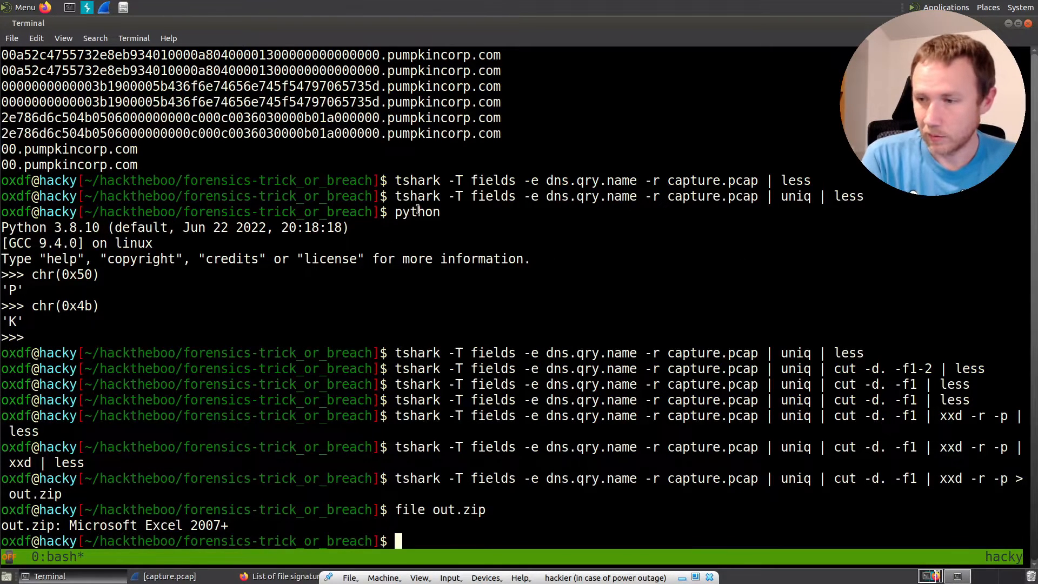
Unzip out.zip, list the extracted Excel XML parts, and grep -r HTB to find the flag in sharedStrings.xml
text(unzip)
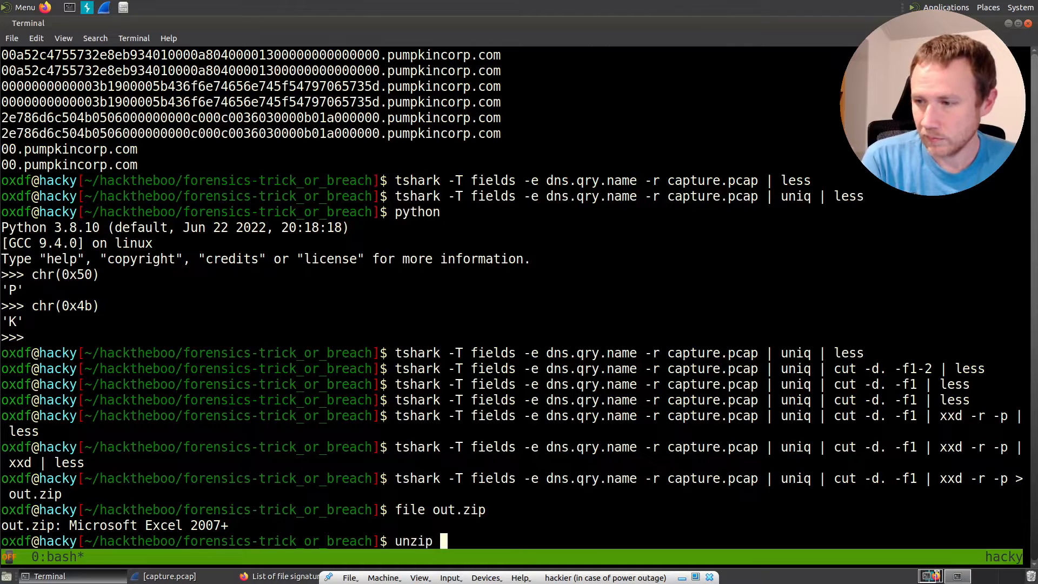
text(out.zip)
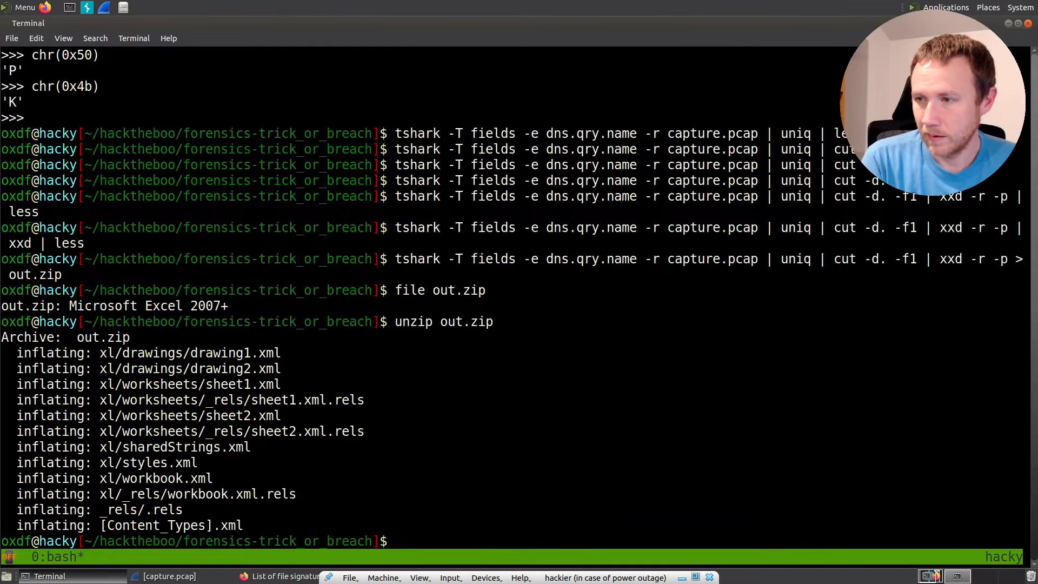
text(ls)
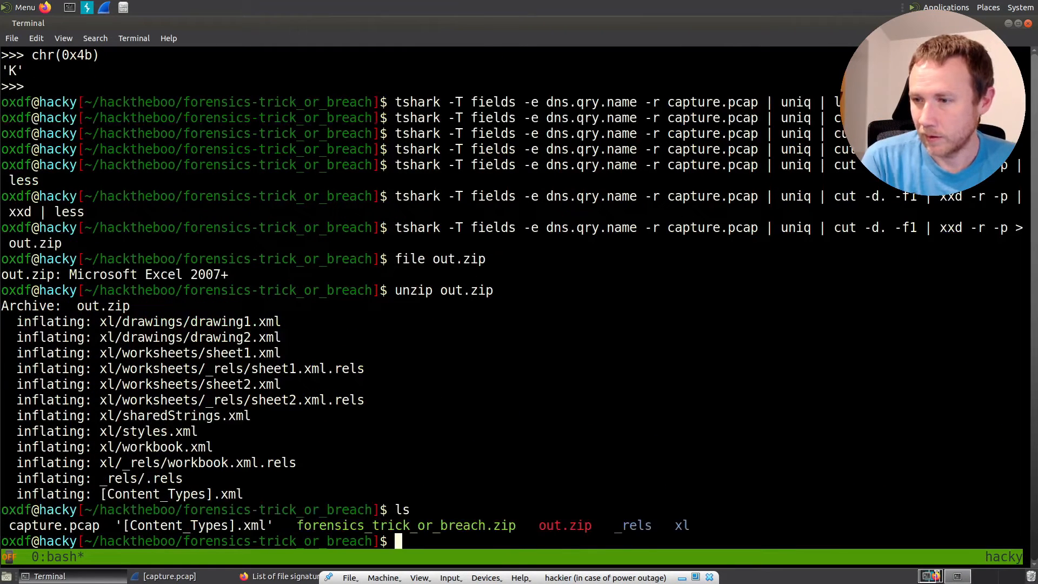
text(g)
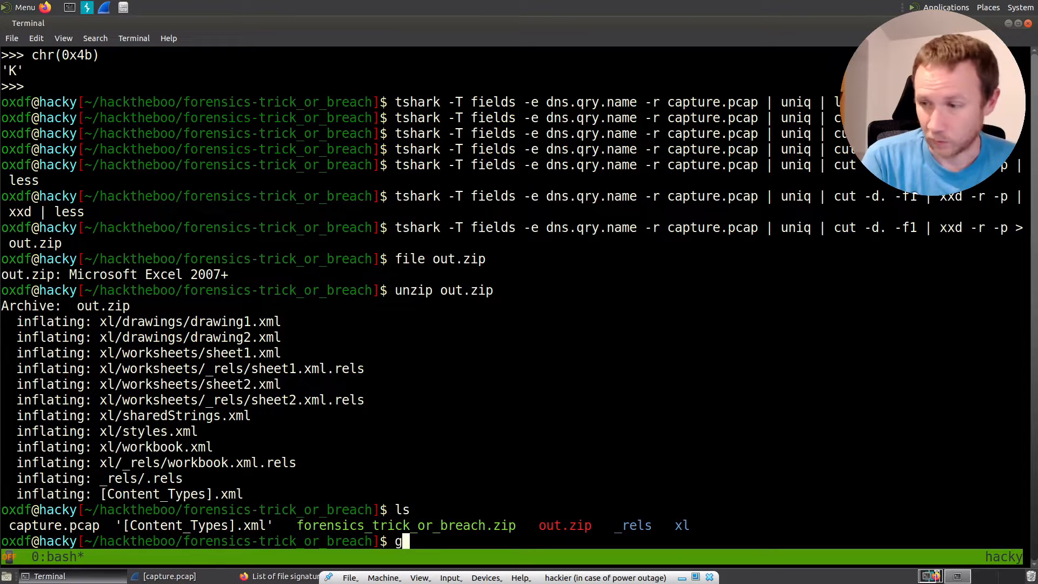
text(rep -r HTB .)
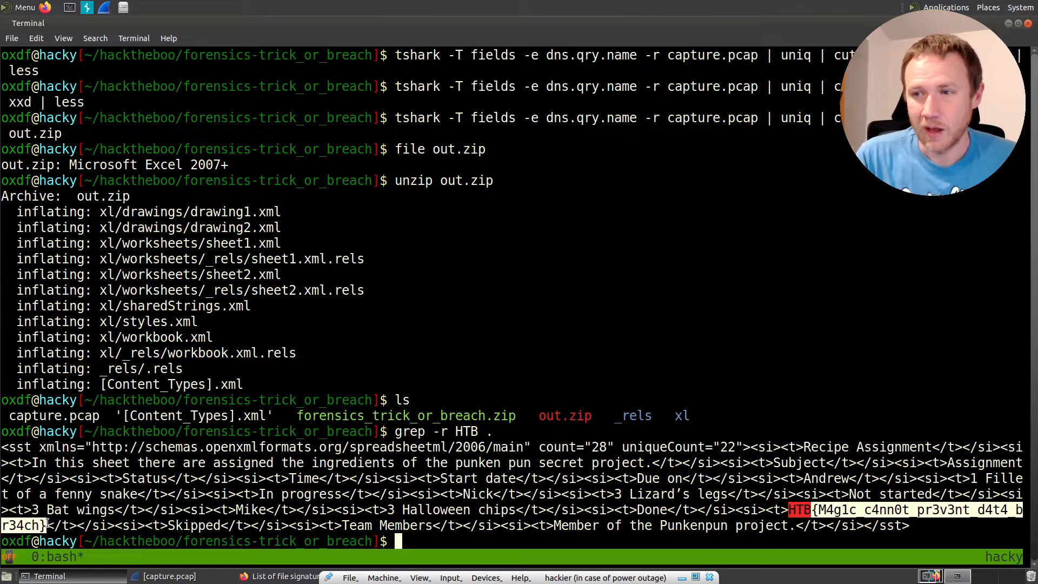
mouse_move(731, 287)
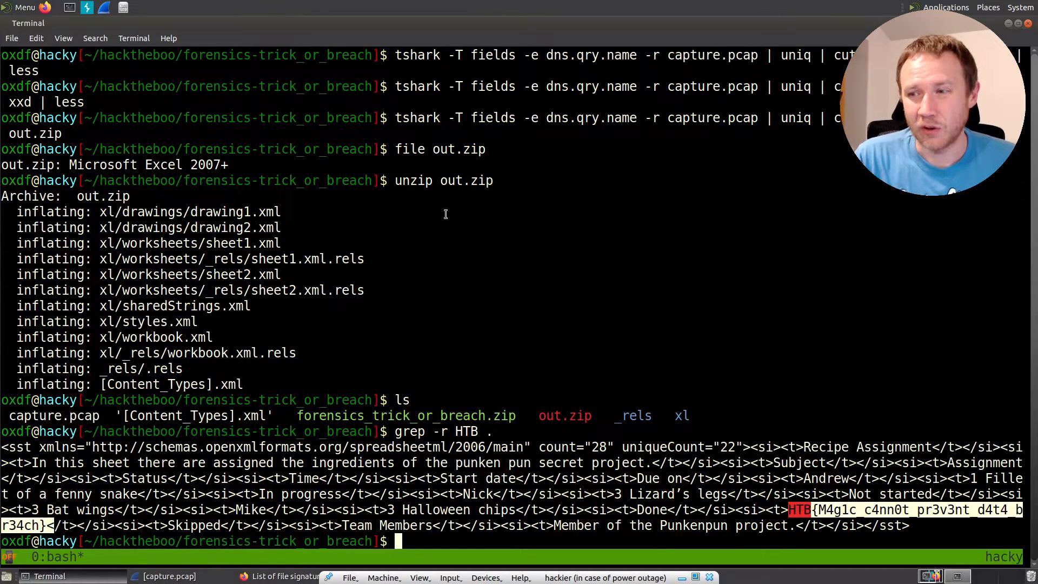
Install LibreOffice with 'sudo apt install libreoffice', confirming with Y
text(s)
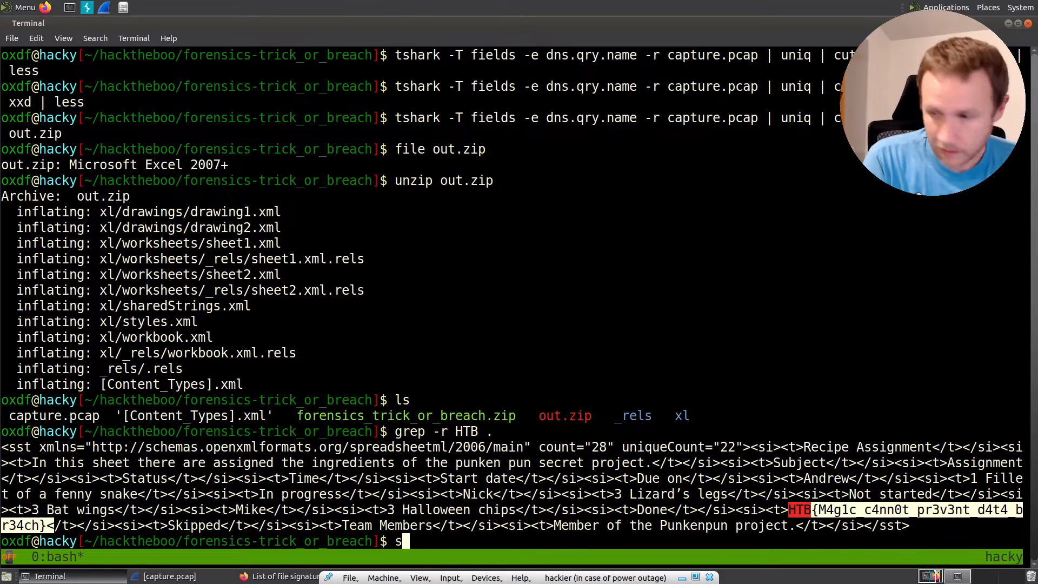
text(udo)
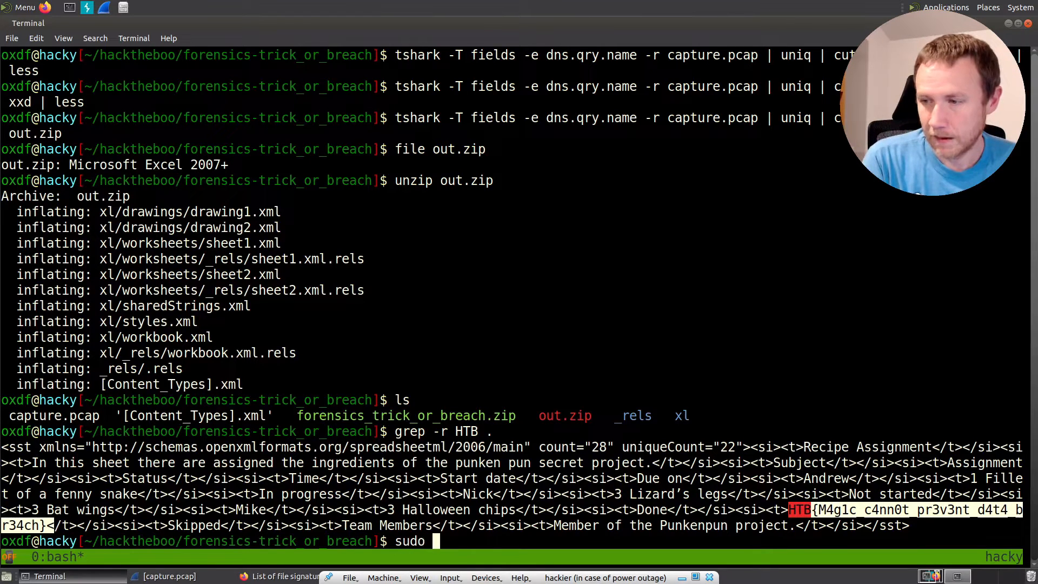
text(apt install libr)
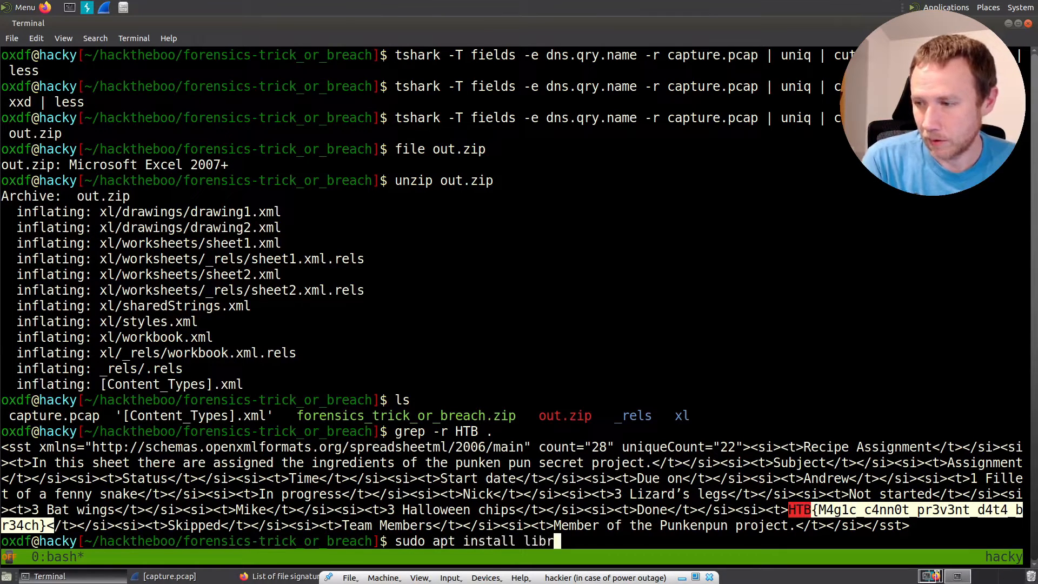
text(e)
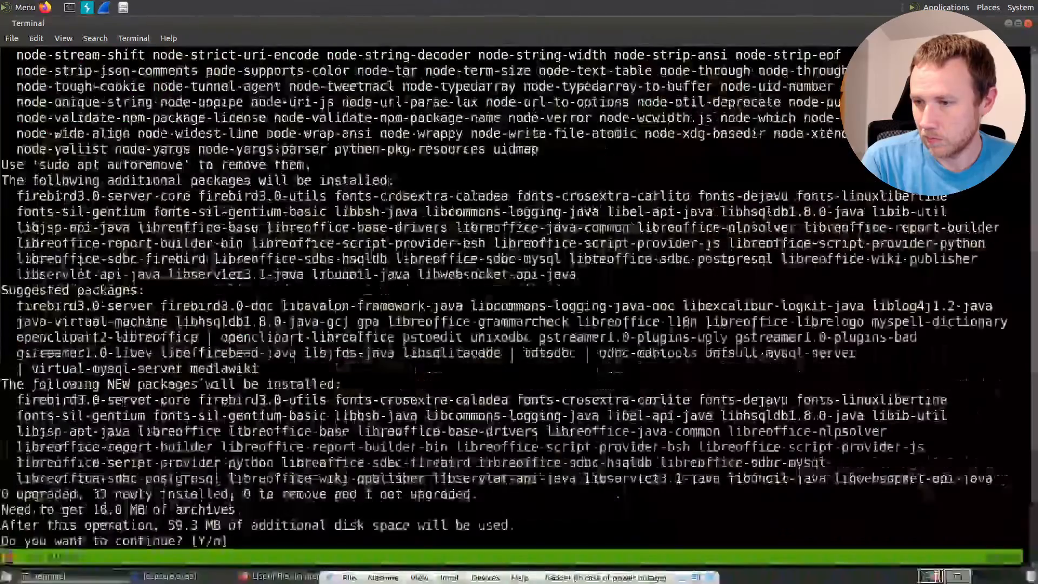
text(Y)
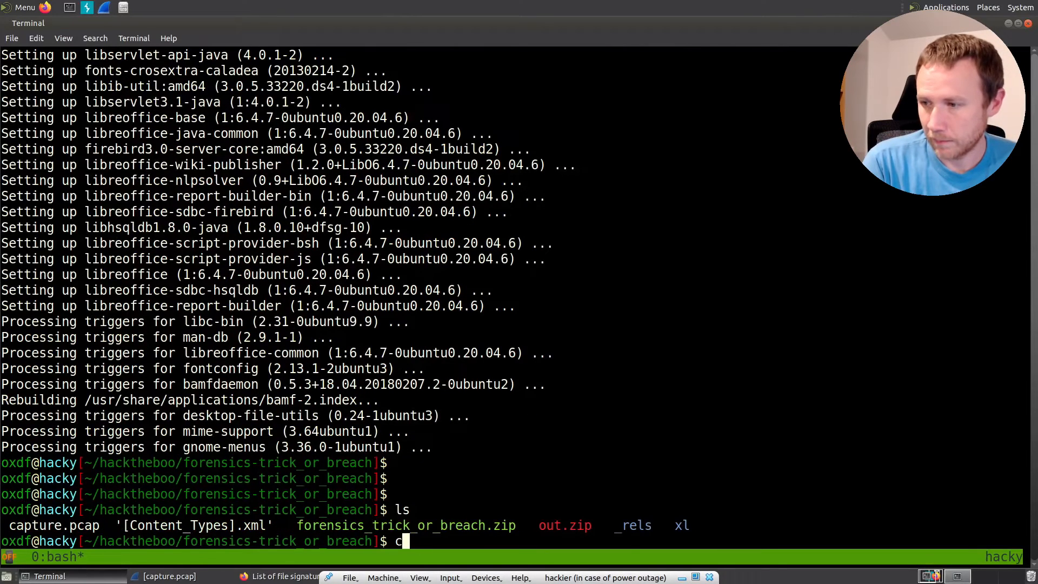
Copy out.zip to out.xlsx so it can be opened as a spreadsheet
text(p out.zip)
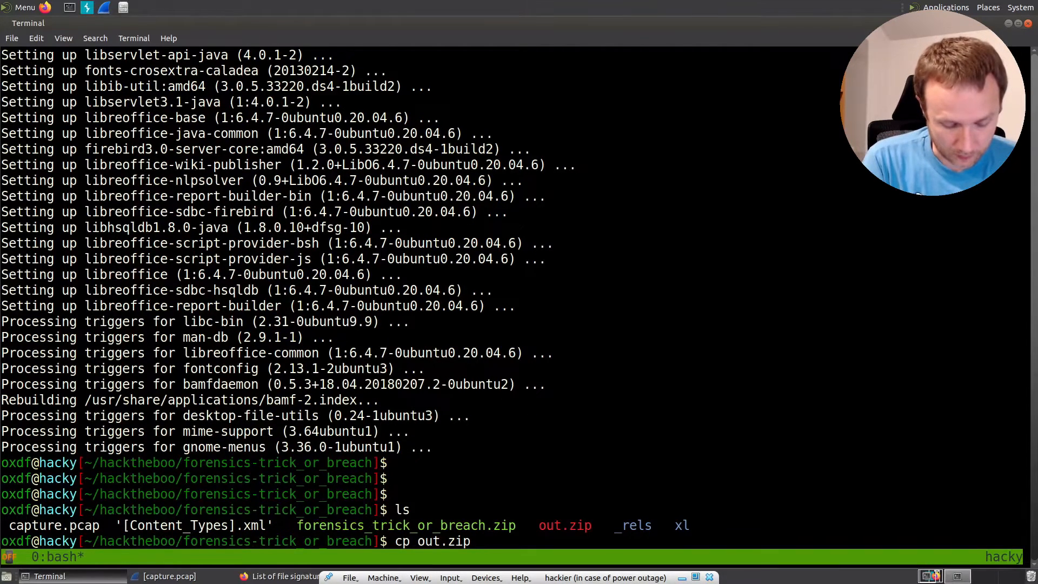
text(out.xls)
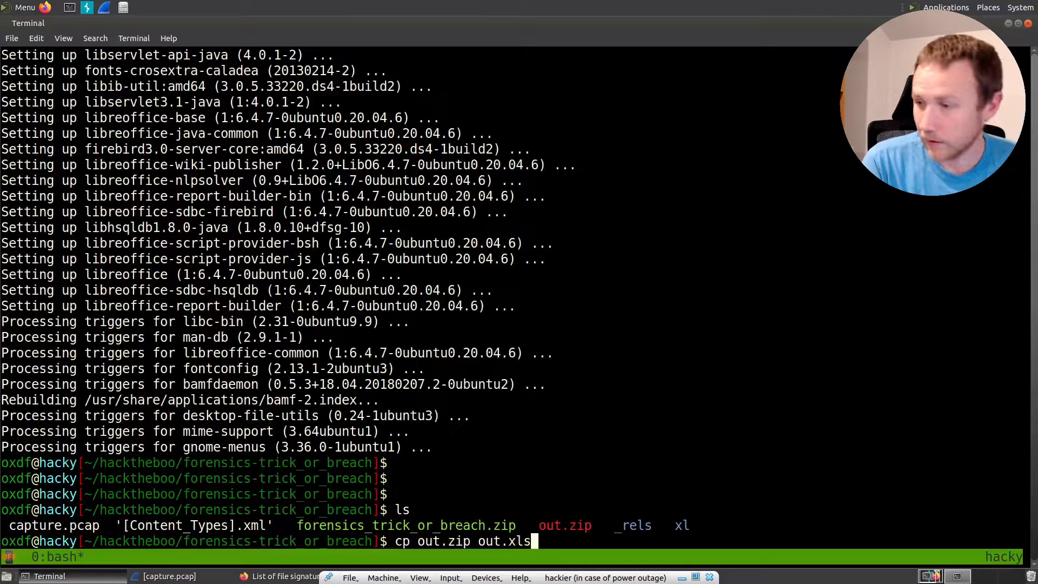
key(Return)
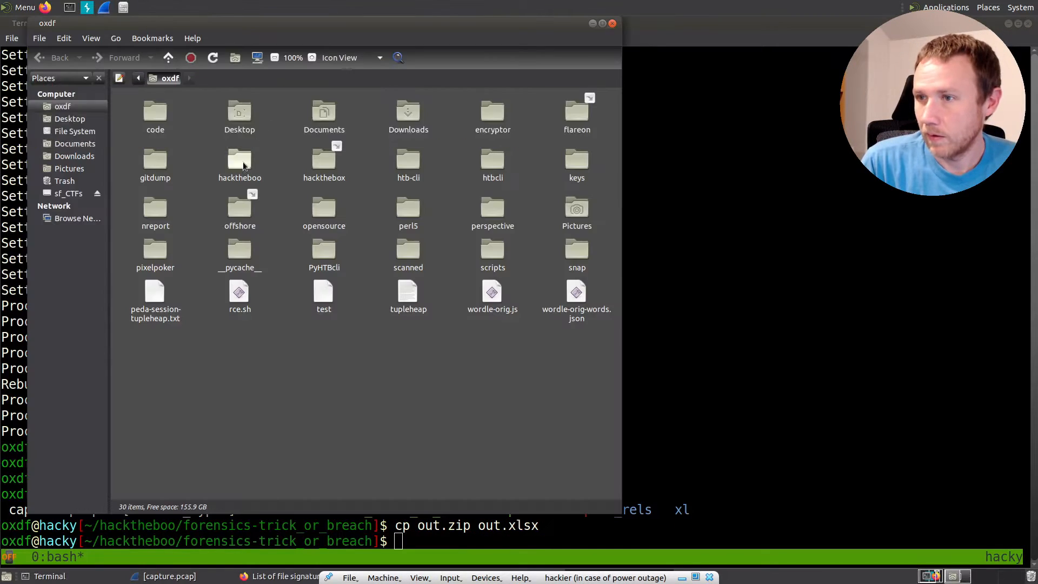
Navigate into hacktheboo/forensics-trick_or_breach and launch out.xlsx in LibreOffice Calc
double_click(240, 162)
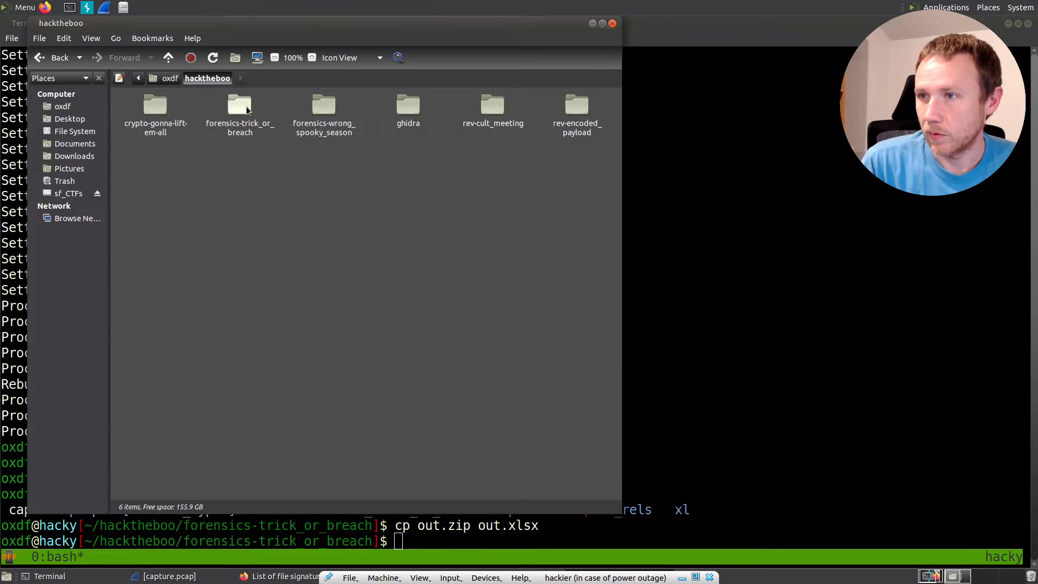
double_click(240, 104)
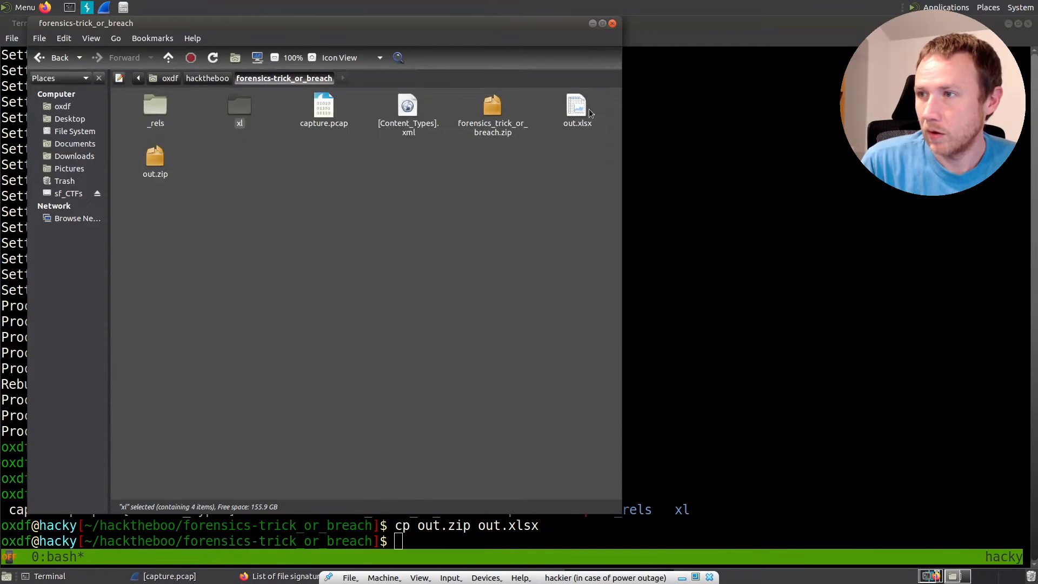
mouse_move(342, 139)
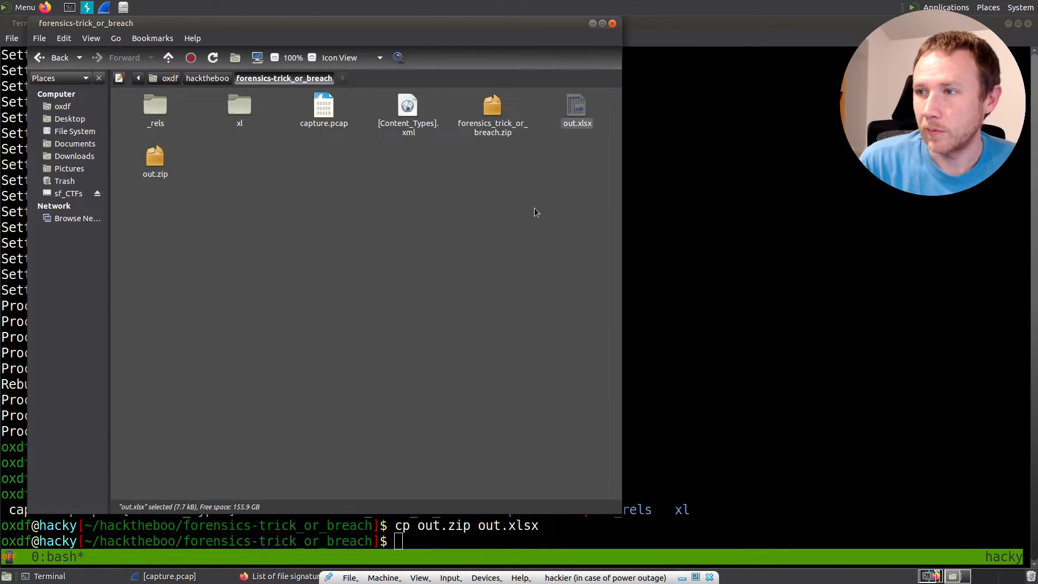
double_click(577, 106)
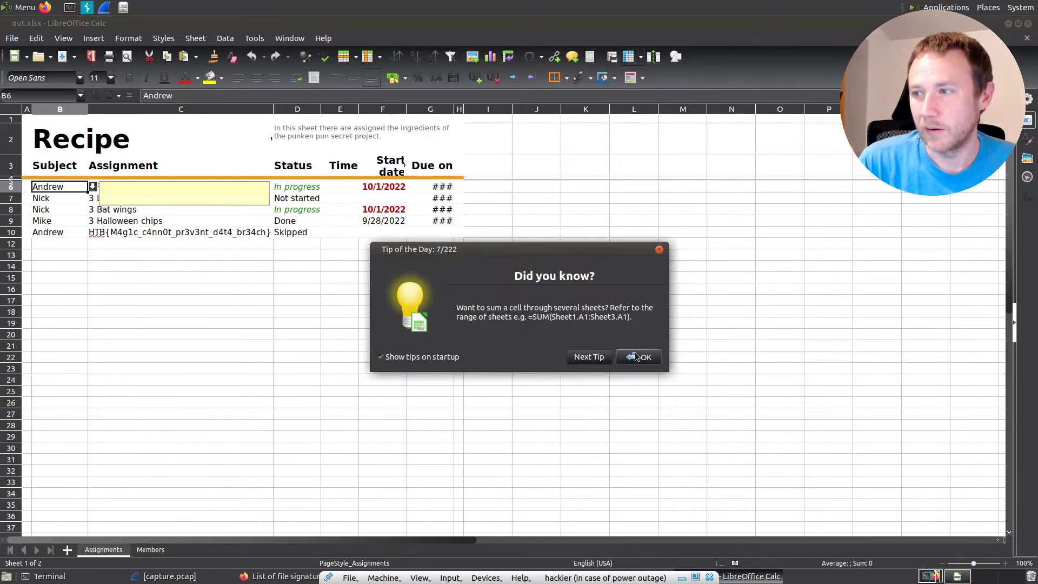
Dismiss the Tip of the Day and select cell C10 on the Recipe sheet to read the HTB flag
click(643, 357)
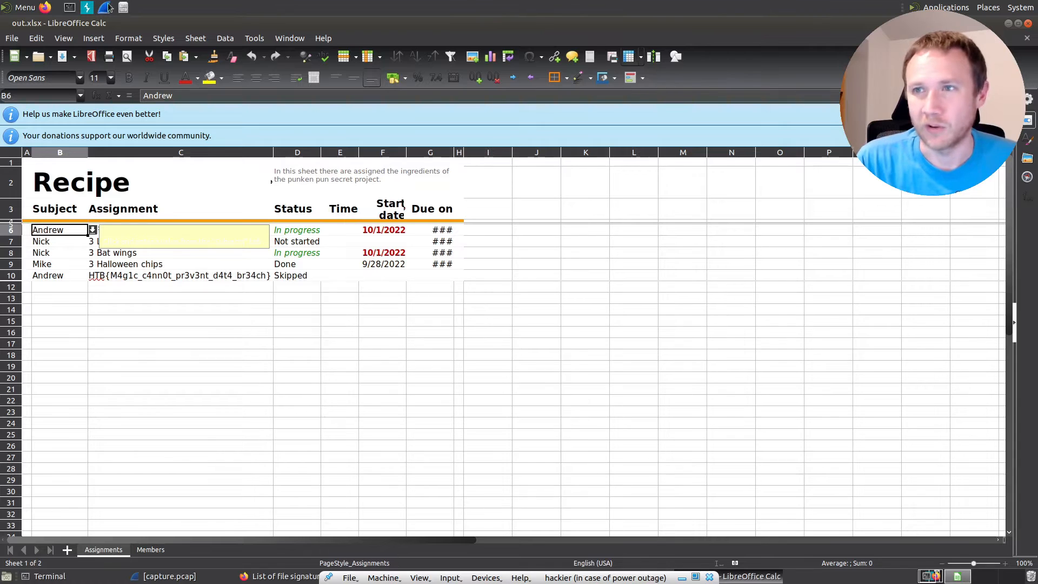
click(162, 275)
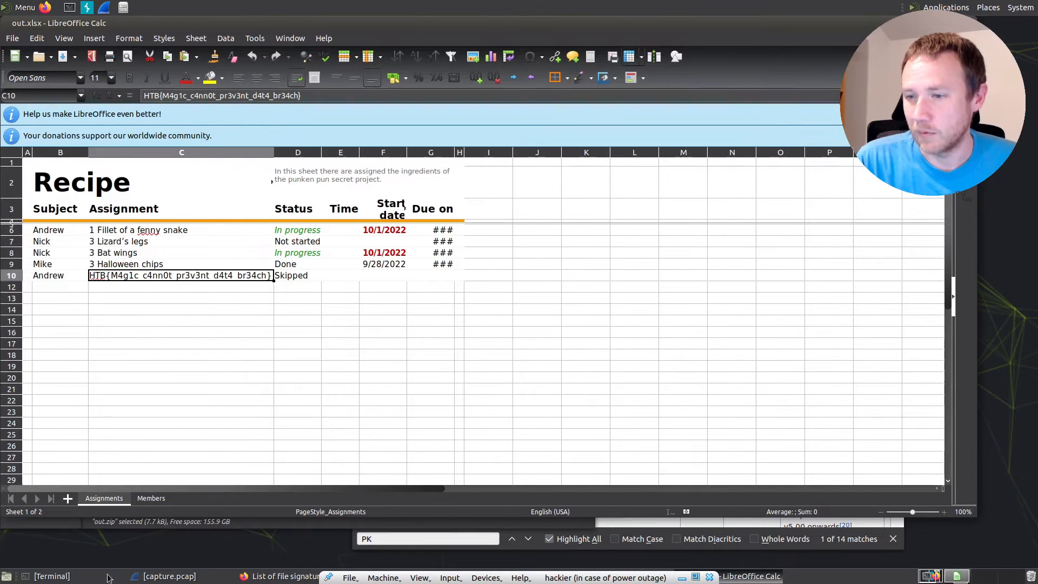
click(49, 576)
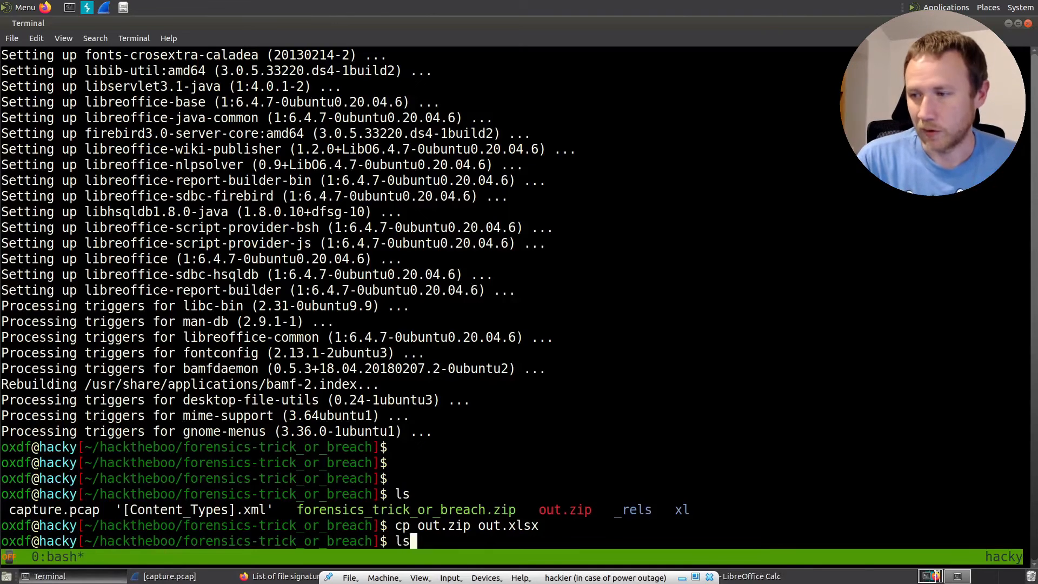
text(grep -r HTB .)
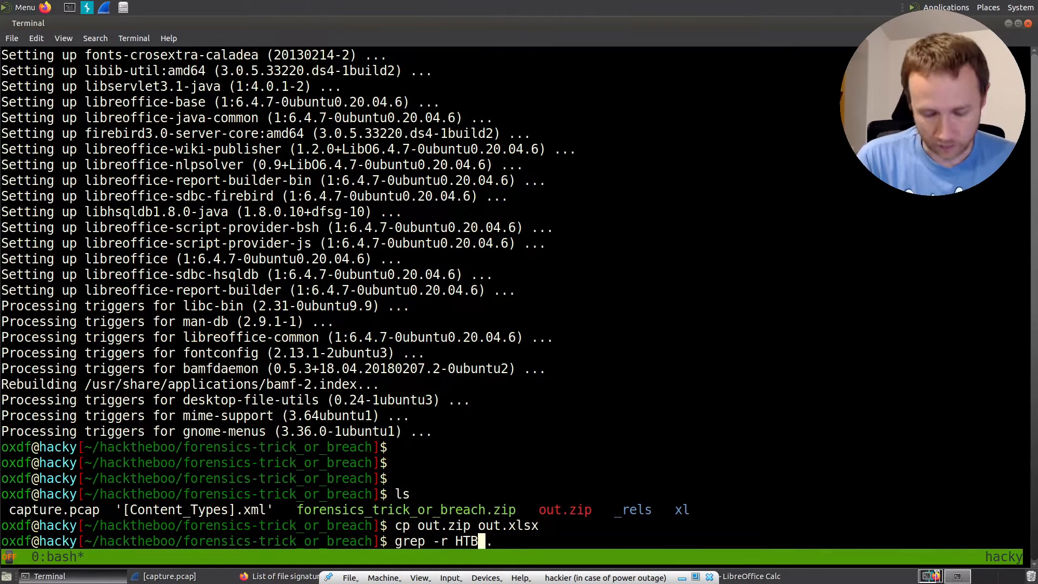
text({')
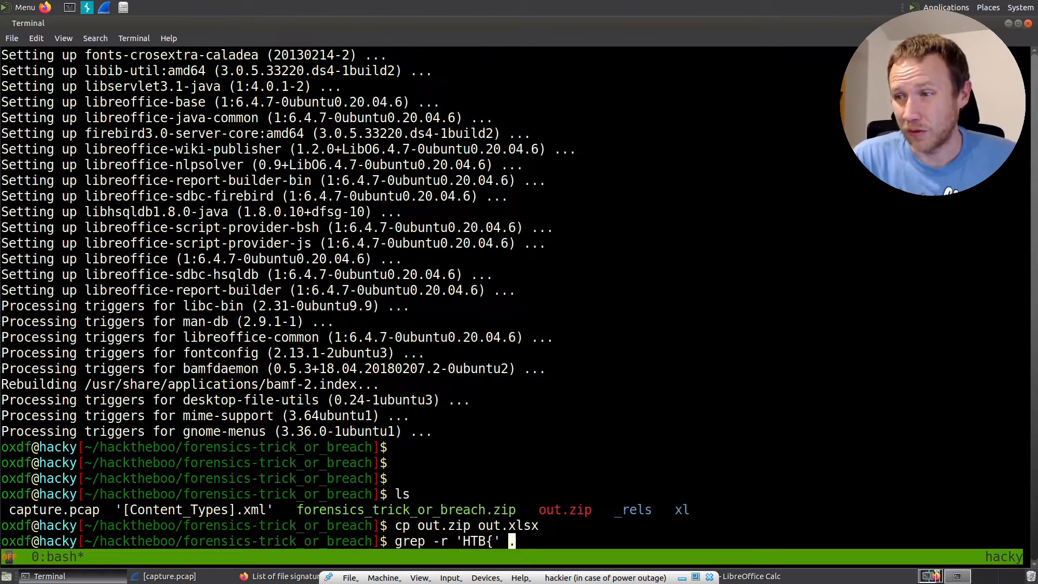
key(Return)
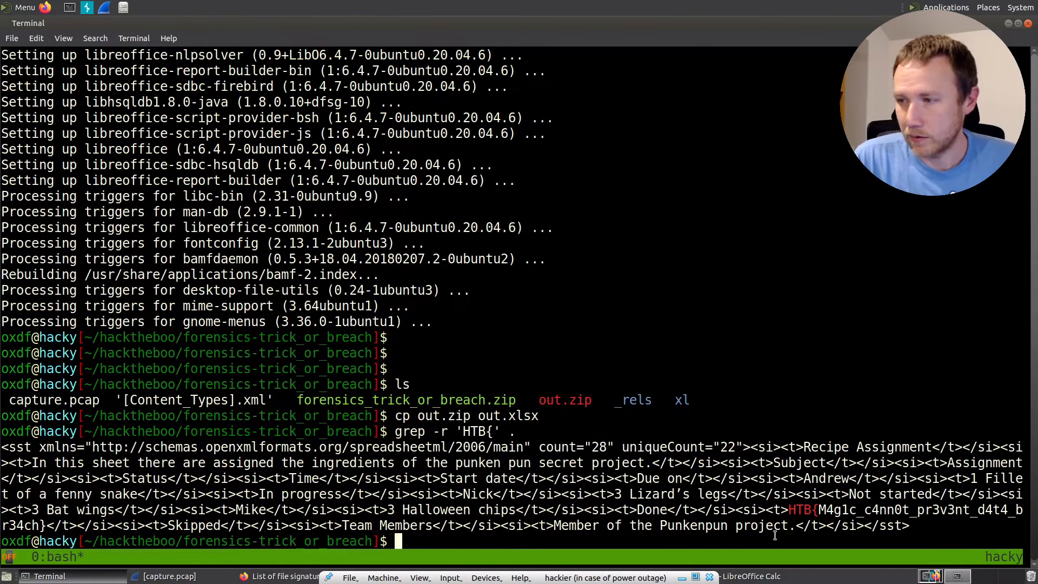
mouse_move(616, 472)
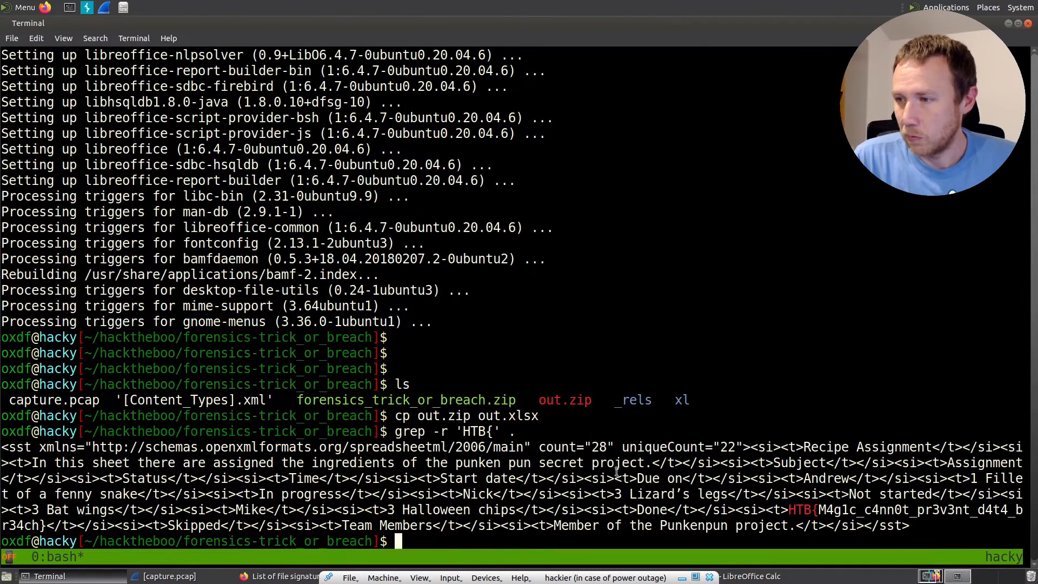